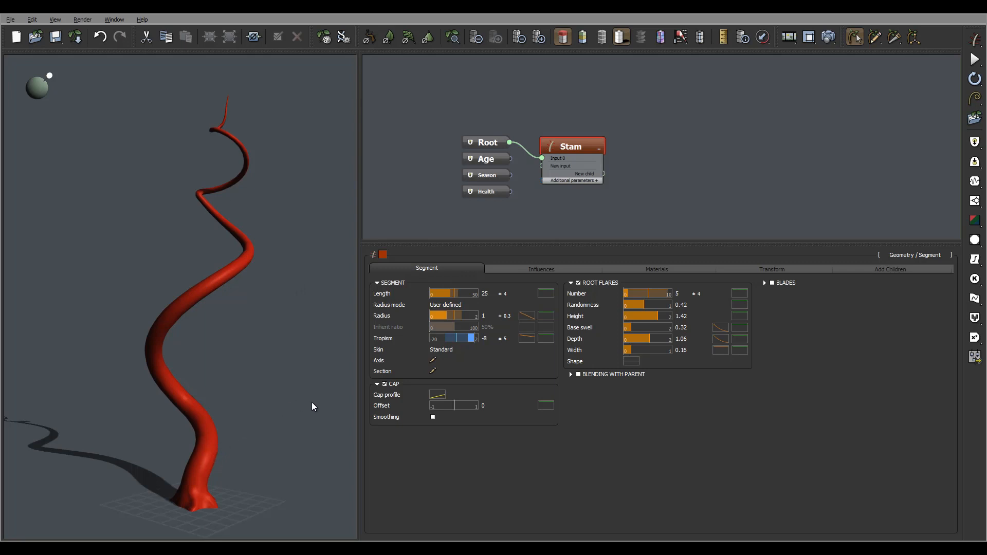
pyautogui.moveTo(92, 214)
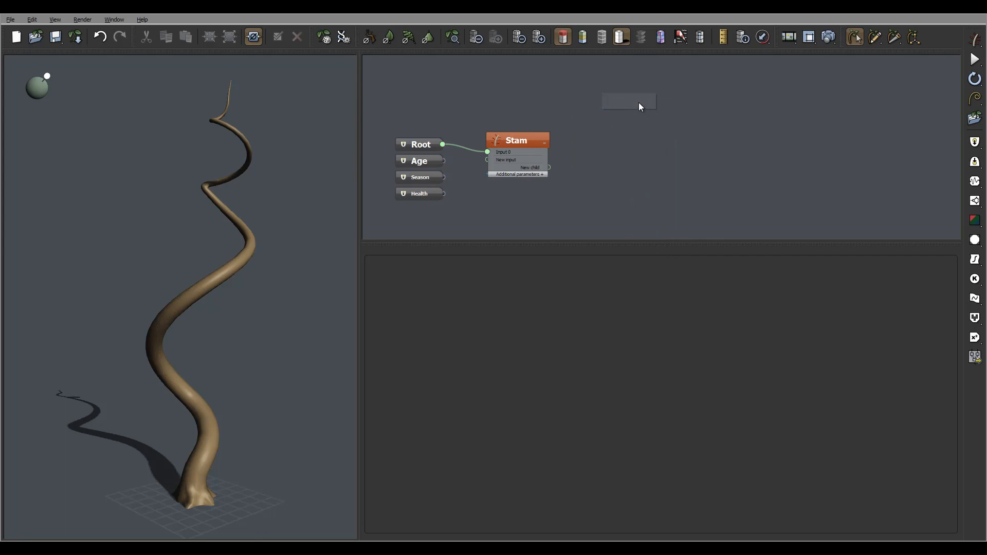
# Add a segment node named Tent with an orange tag and drag a link from Stam's child port
pyautogui.click(638, 100)
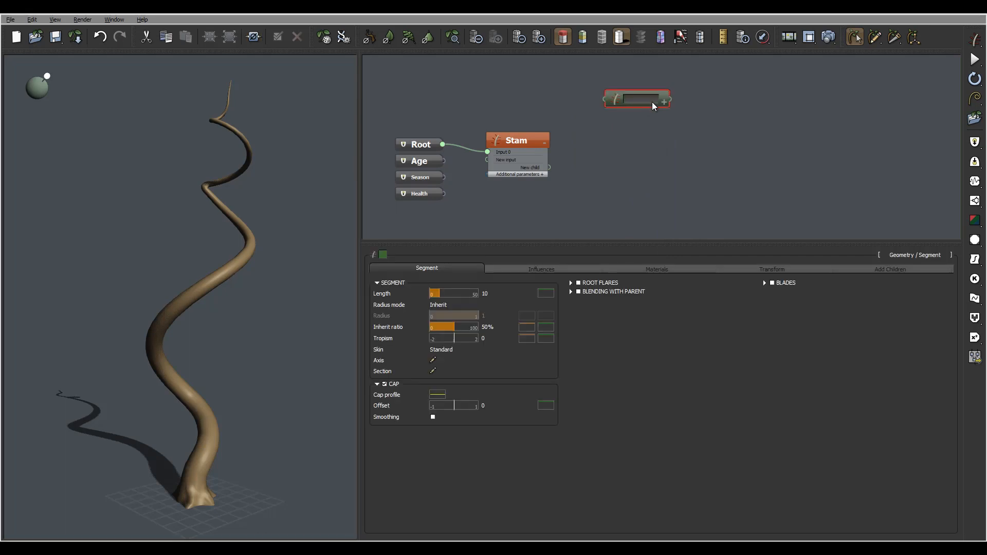
pyautogui.write('Tent')
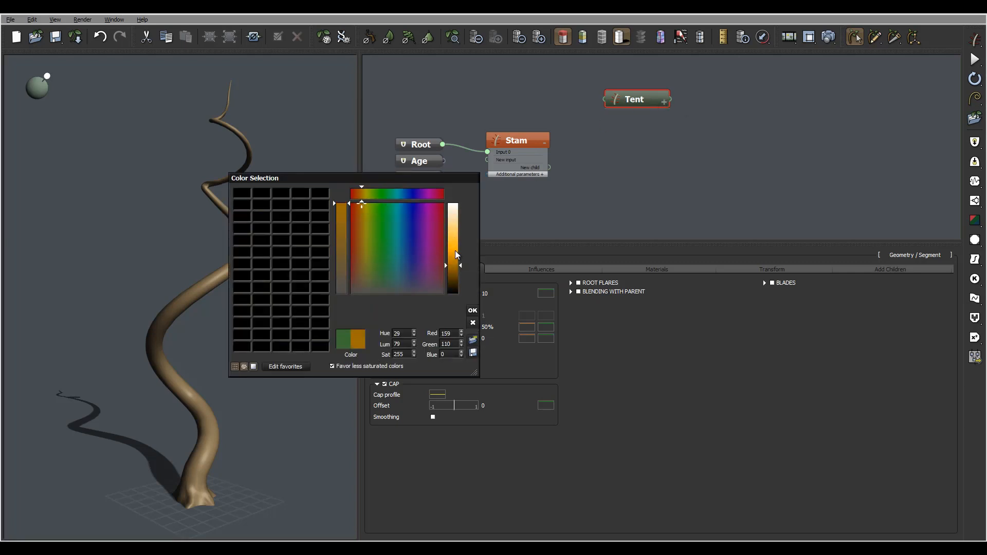
pyautogui.click(472, 310)
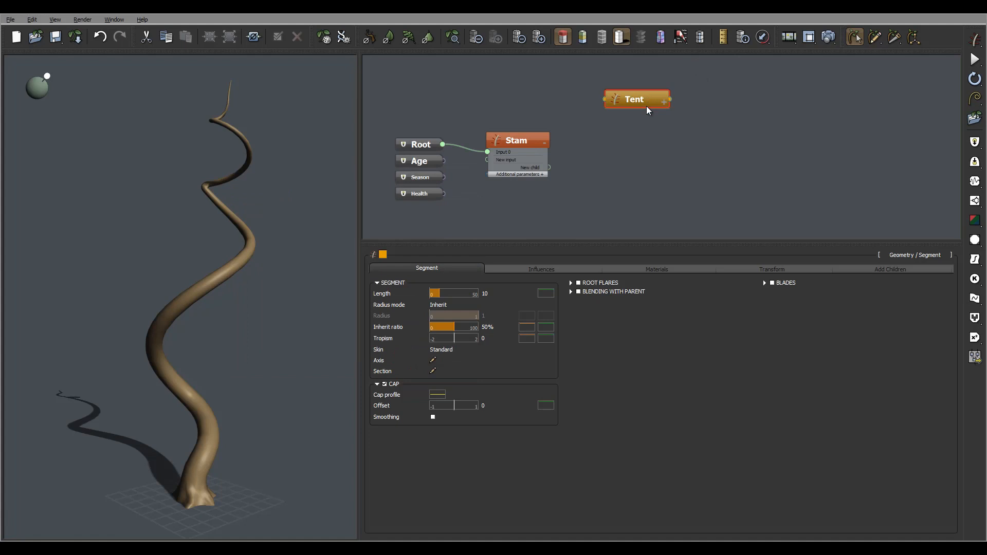
pyautogui.moveTo(637, 98); pyautogui.dragTo(628, 87)
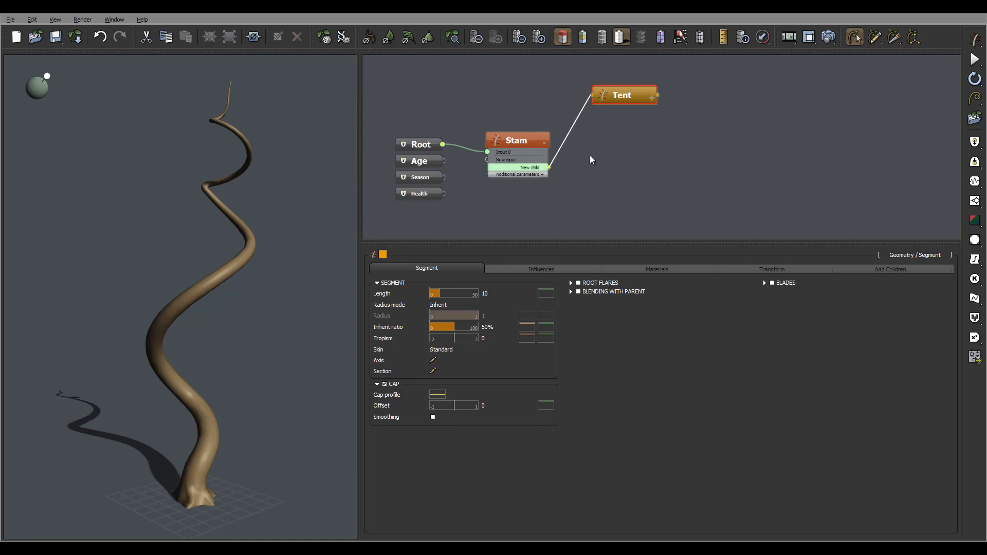
# Drop the link on Tent so four straight branches sprout from Stam, and view their distribution
pyautogui.click(529, 167)
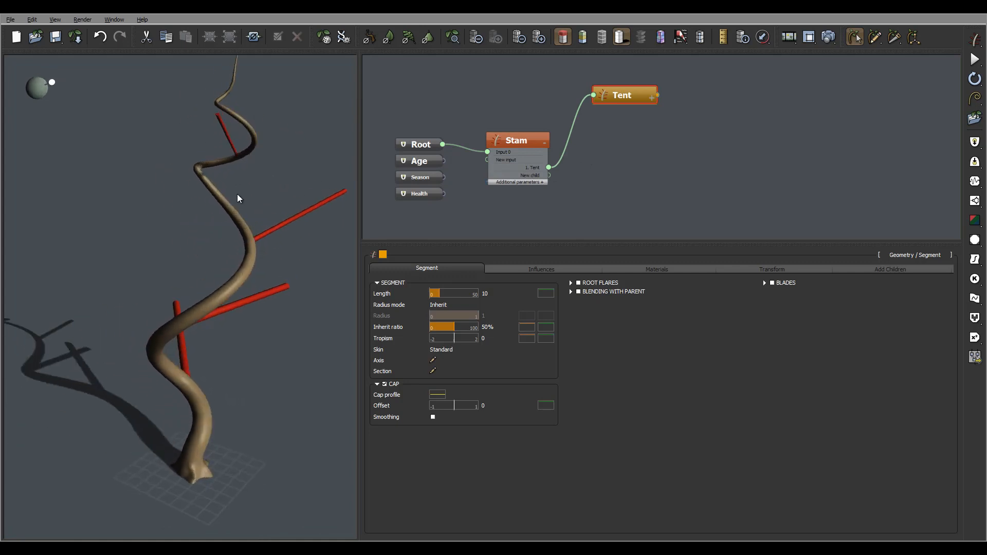
pyautogui.moveTo(238, 198); pyautogui.dragTo(204, 181)
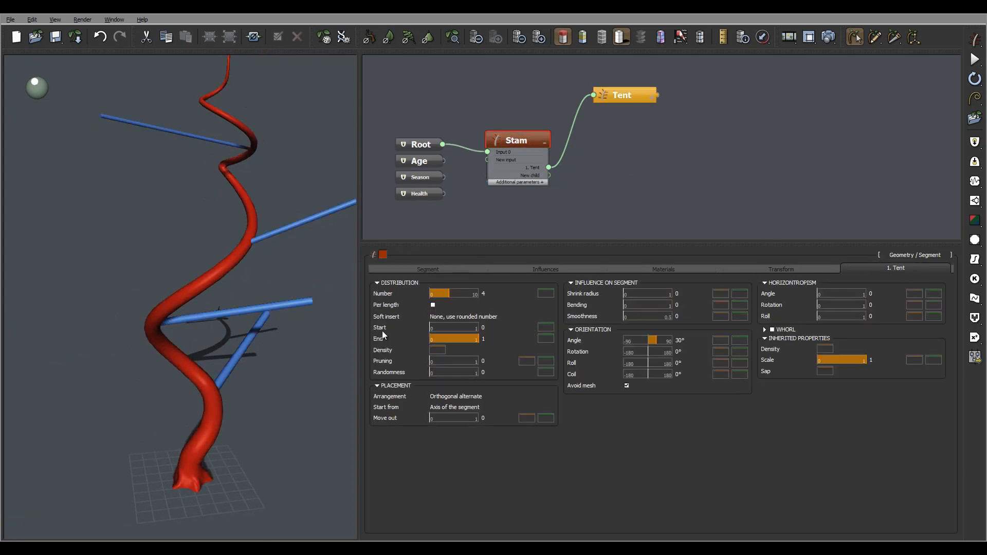
pyautogui.moveTo(384, 334)
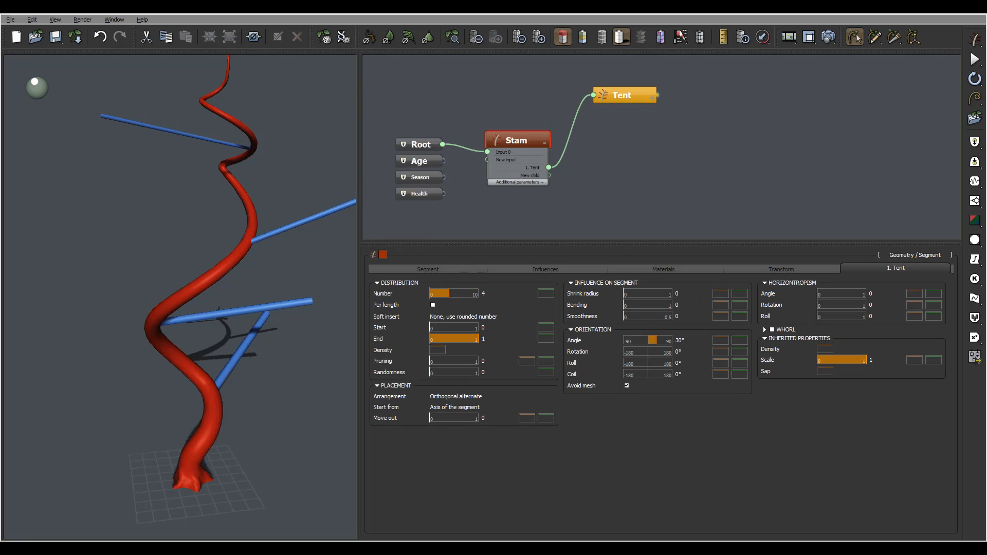
pyautogui.moveTo(531, 325)
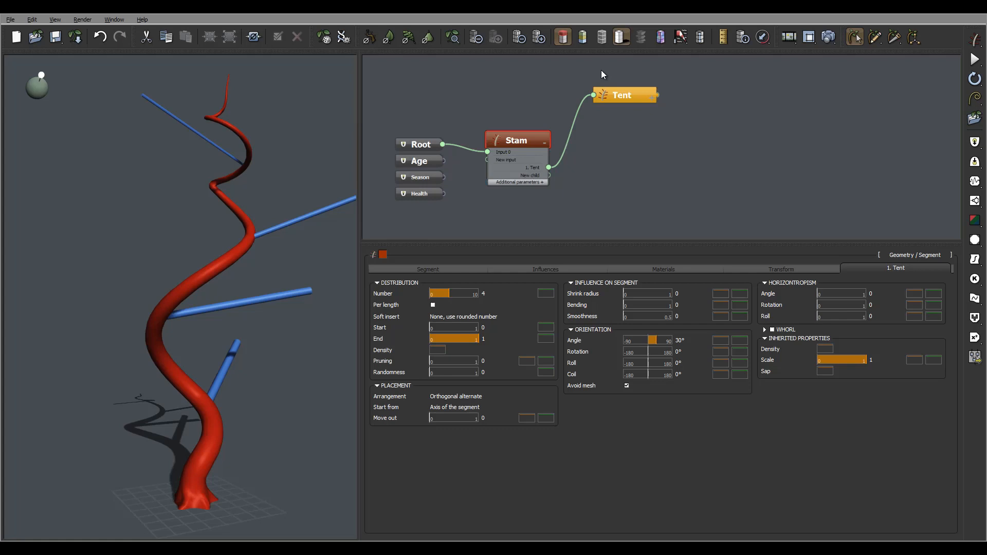
pyautogui.moveTo(225, 188)
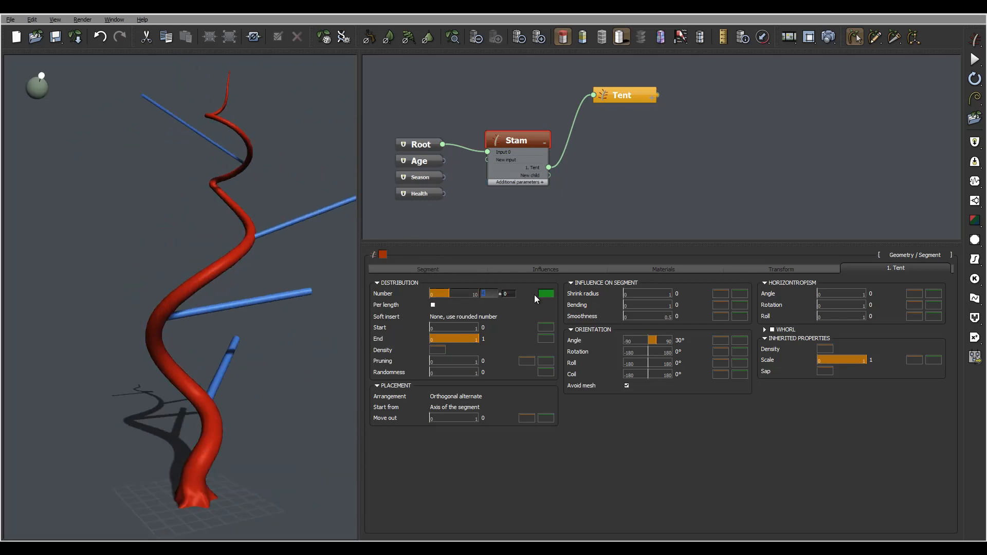
# Enter 15 as the Tent branch Number in the Distribution section
pyautogui.write('15')
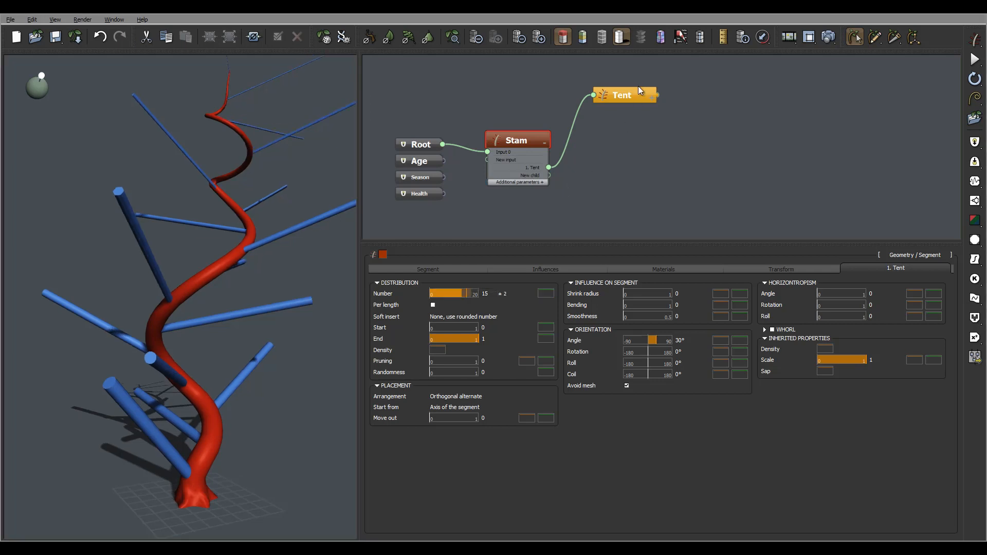
pyautogui.moveTo(640, 93)
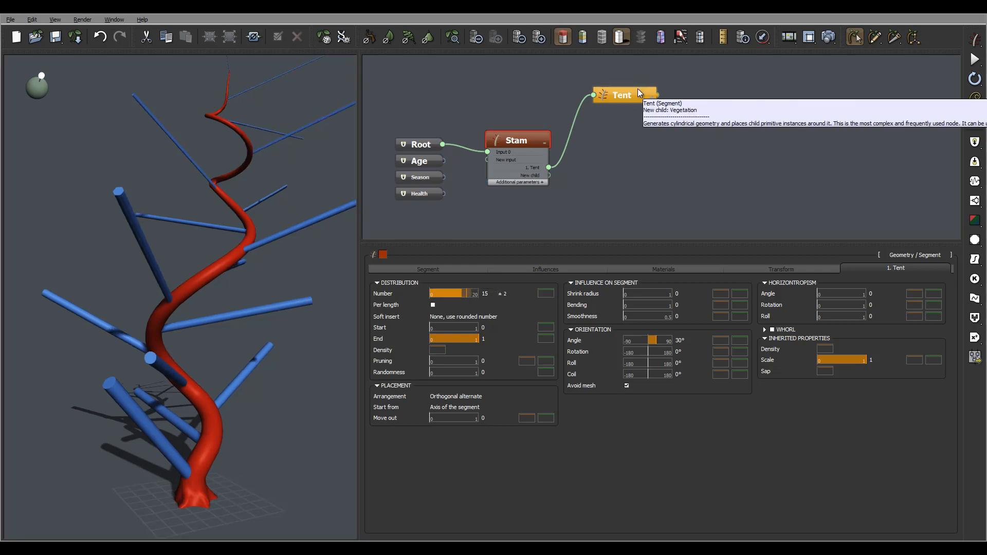
pyautogui.moveTo(228, 255)
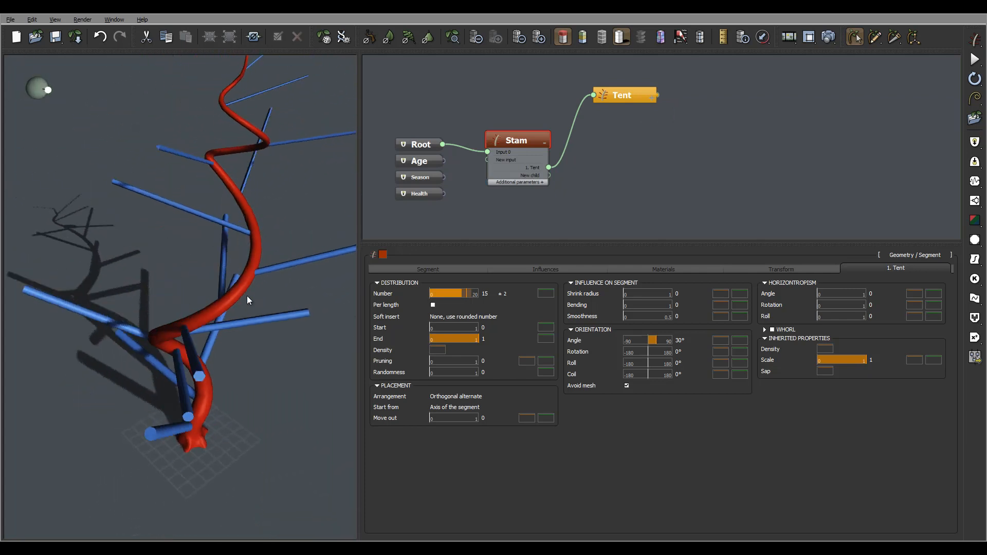
# Drag the Tent Distribution Start slider up to 0.19, orbiting to inspect the bare lower trunk
pyautogui.moveTo(247, 300); pyautogui.dragTo(274, 264)
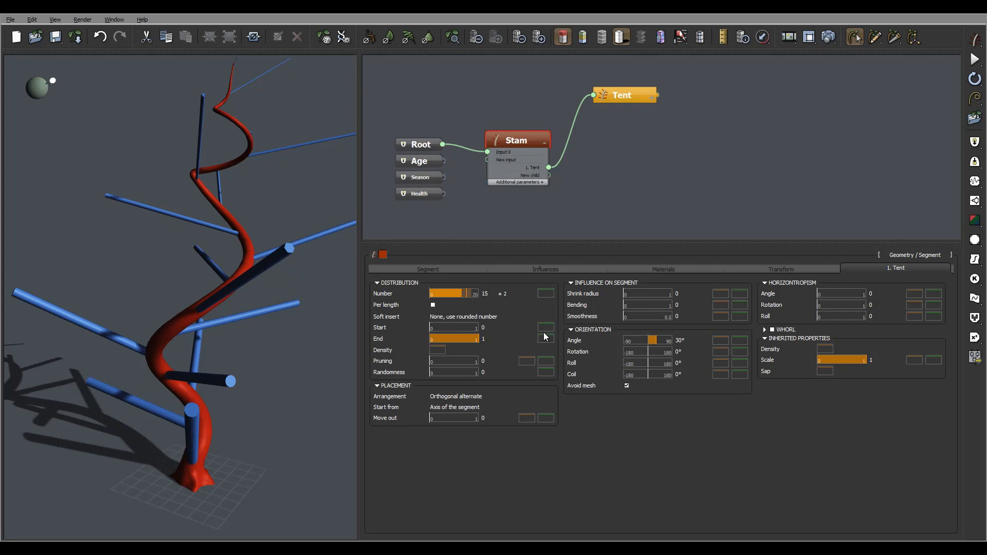
pyautogui.moveTo(454, 339); pyautogui.dragTo(432, 339)
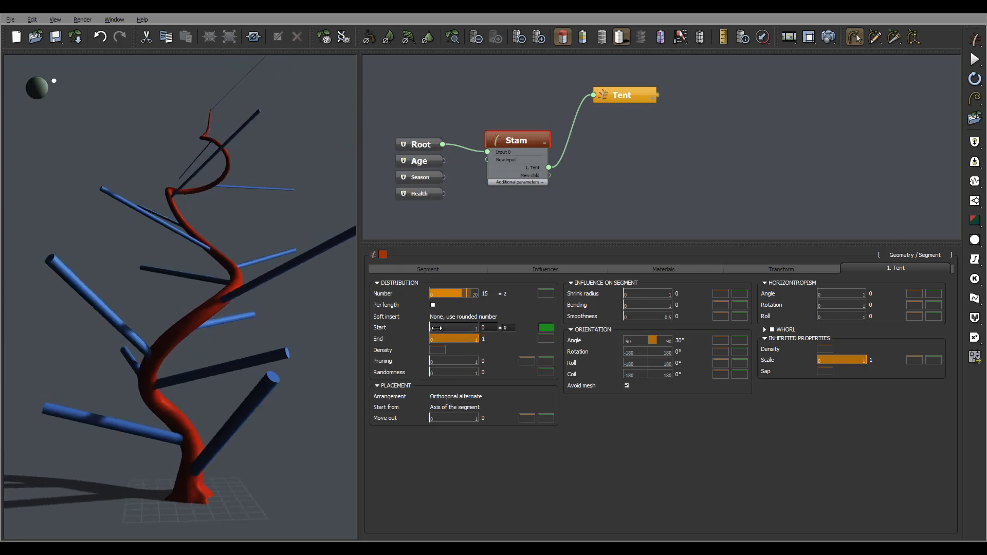
pyautogui.moveTo(432, 327); pyautogui.dragTo(454, 328)
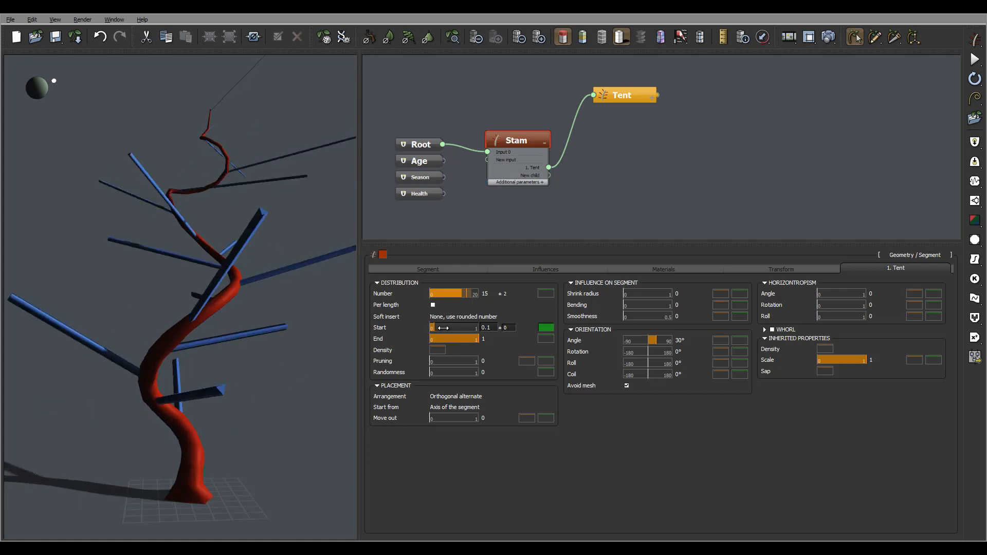
pyautogui.moveTo(440, 327); pyautogui.dragTo(454, 328)
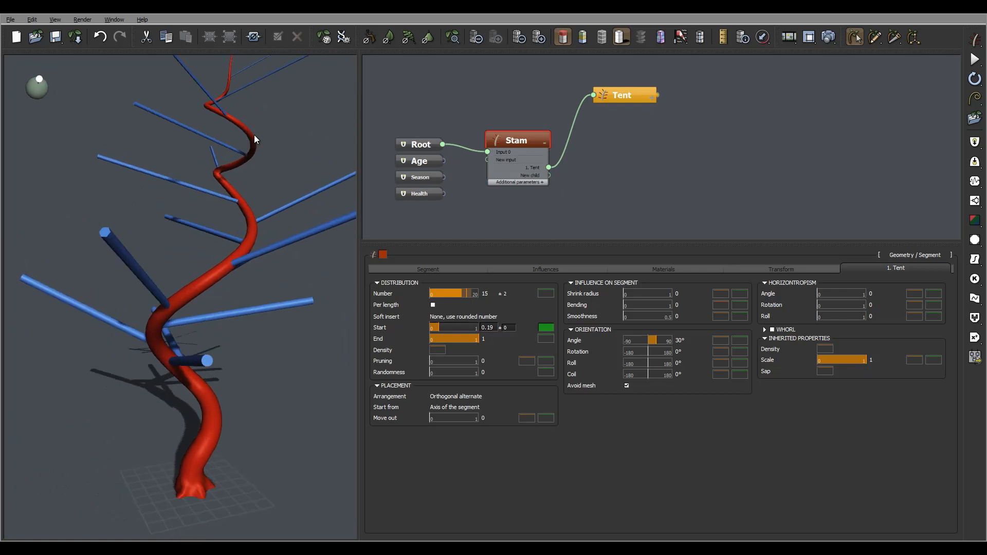
pyautogui.moveTo(255, 138); pyautogui.dragTo(252, 204)
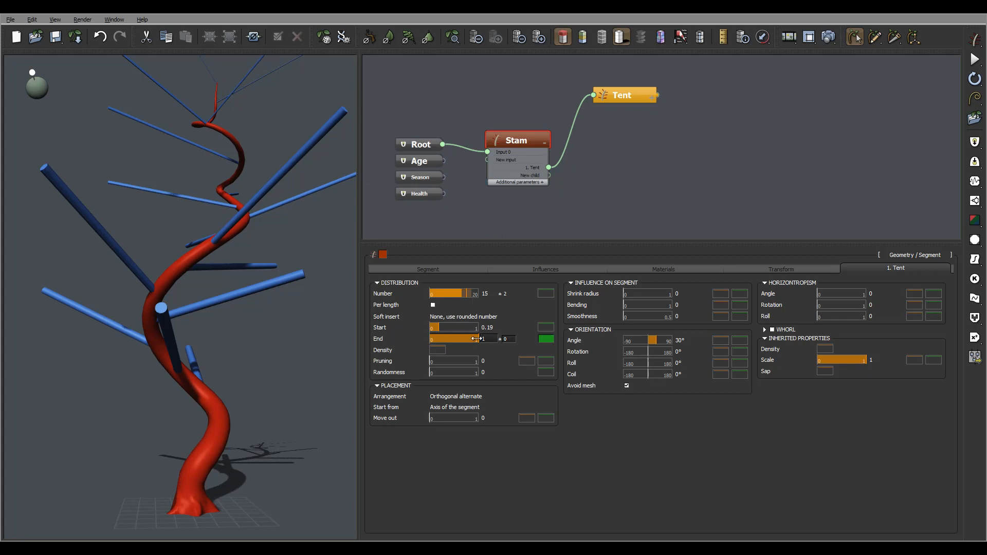
# Lower the Tent Distribution End slider to 0.88 and orbit to check the bare top
pyautogui.moveTo(454, 339); pyautogui.dragTo(470, 339)
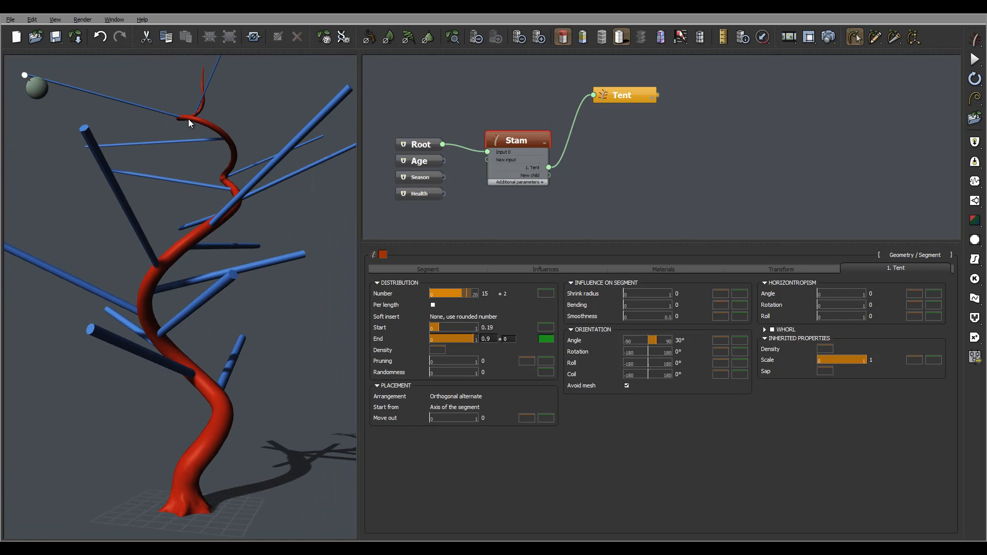
pyautogui.moveTo(476, 339); pyautogui.dragTo(469, 338)
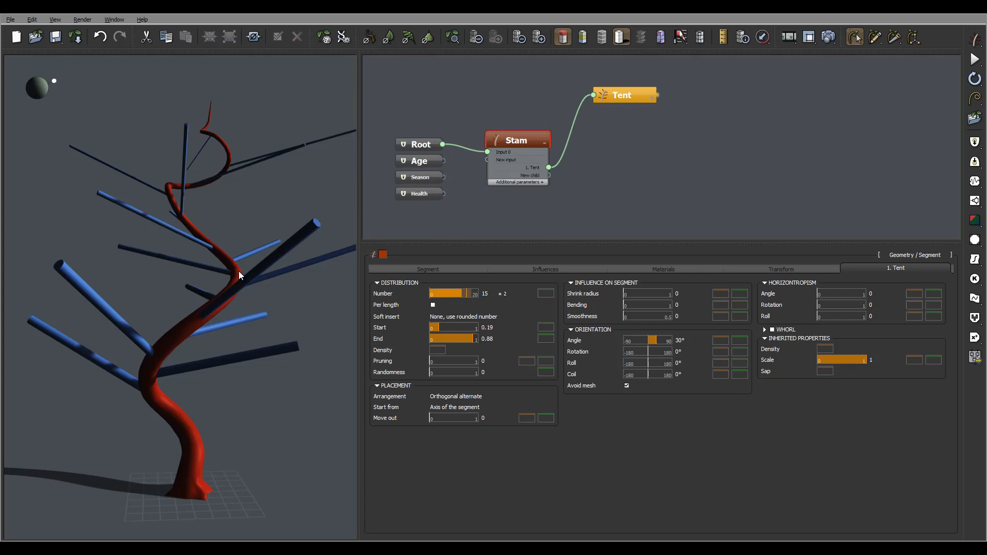
pyautogui.moveTo(239, 275); pyautogui.dragTo(79, 227)
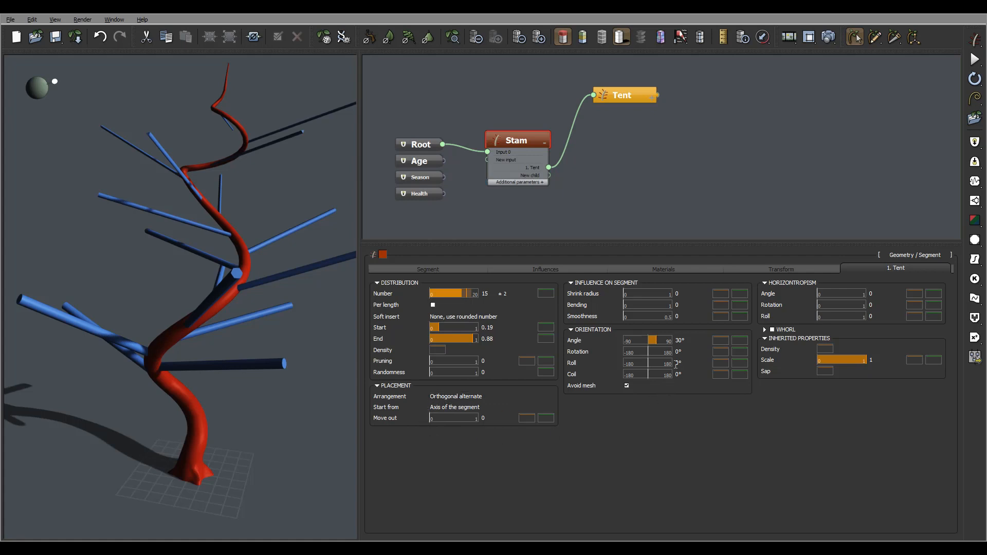
pyautogui.moveTo(669, 402)
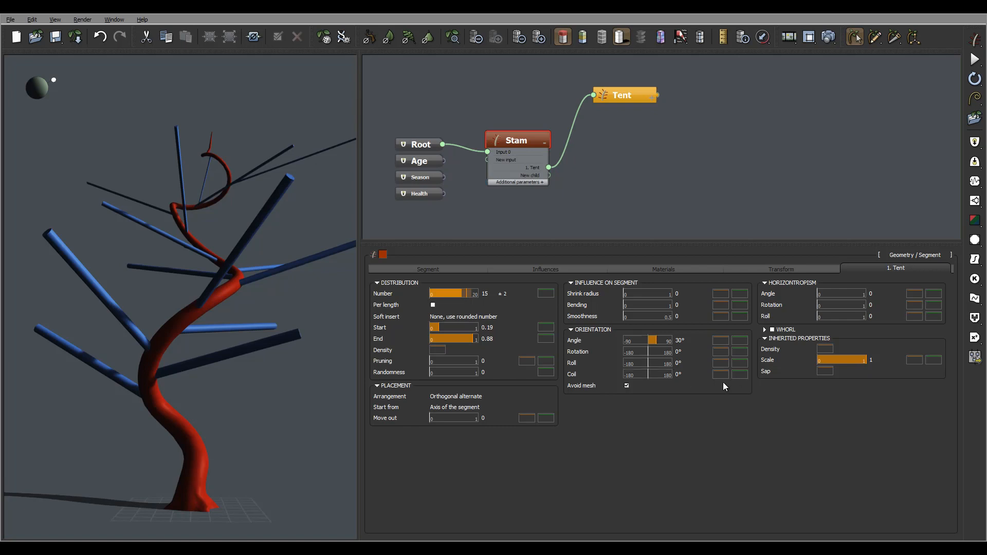
# Give the Tent branch Coil of 135° a variation of 10, then orbit to inspect
pyautogui.click(682, 374)
pyautogui.write('135')
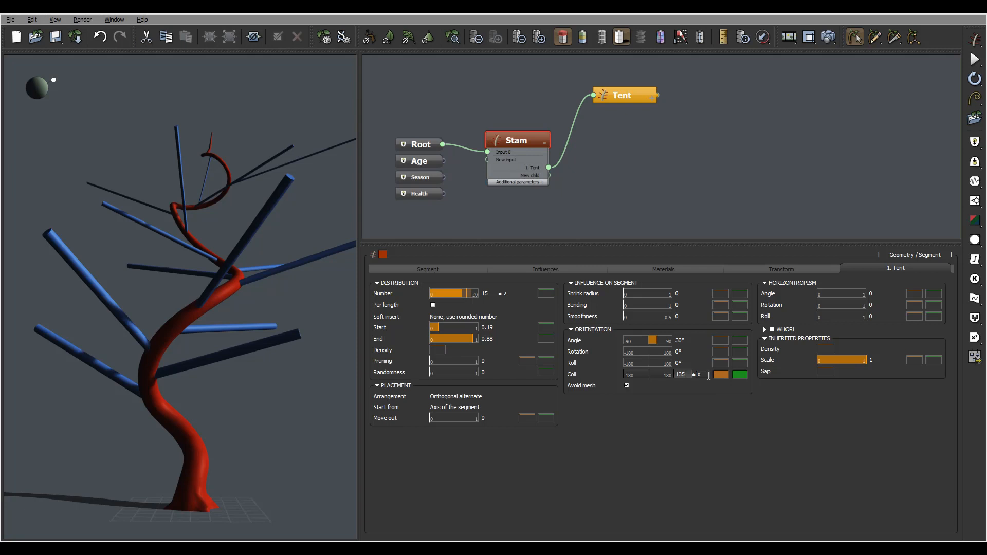
pyautogui.write('10')
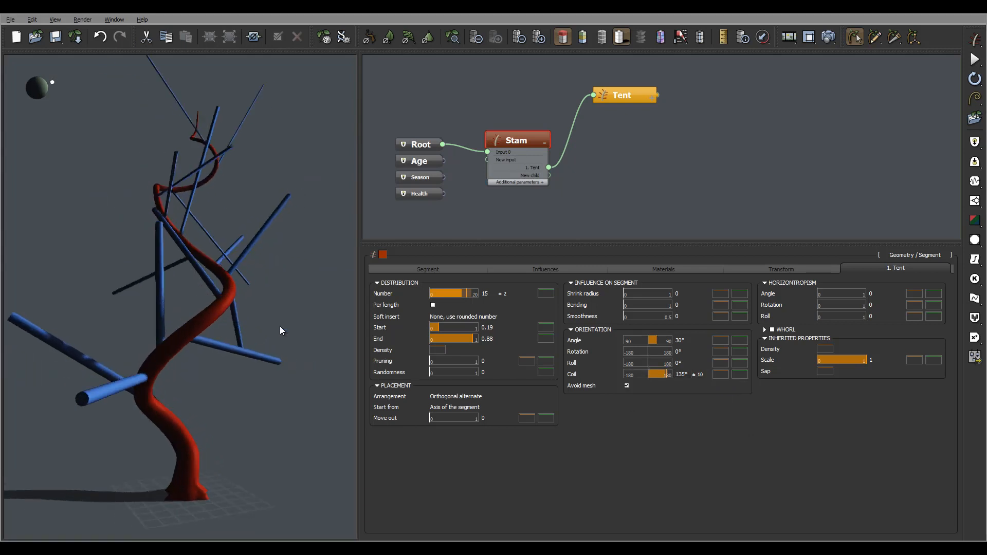
pyautogui.moveTo(280, 330); pyautogui.dragTo(138, 298)
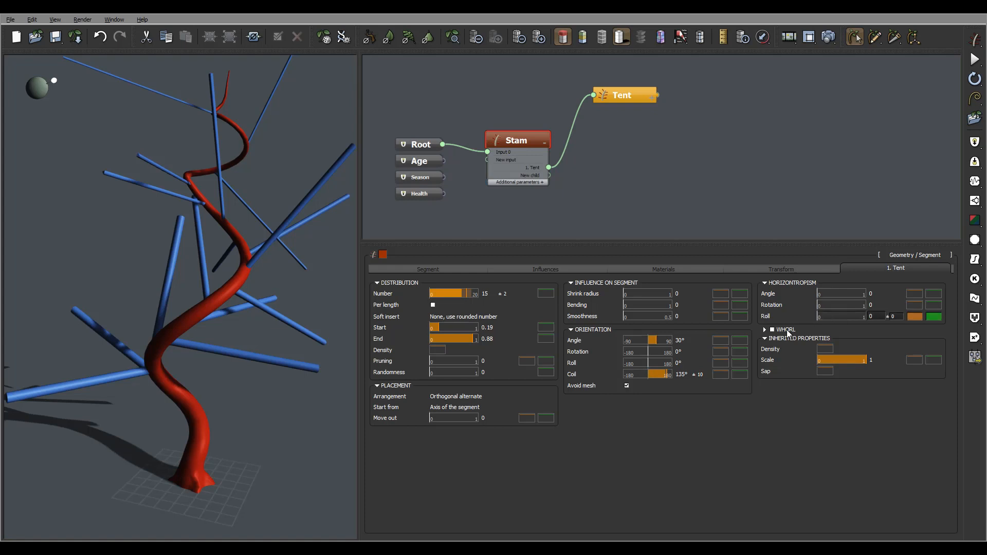
# Expand and enable Whorl for Tent branches (one per whorl, 360° spread), then orbit
pyautogui.click(765, 330)
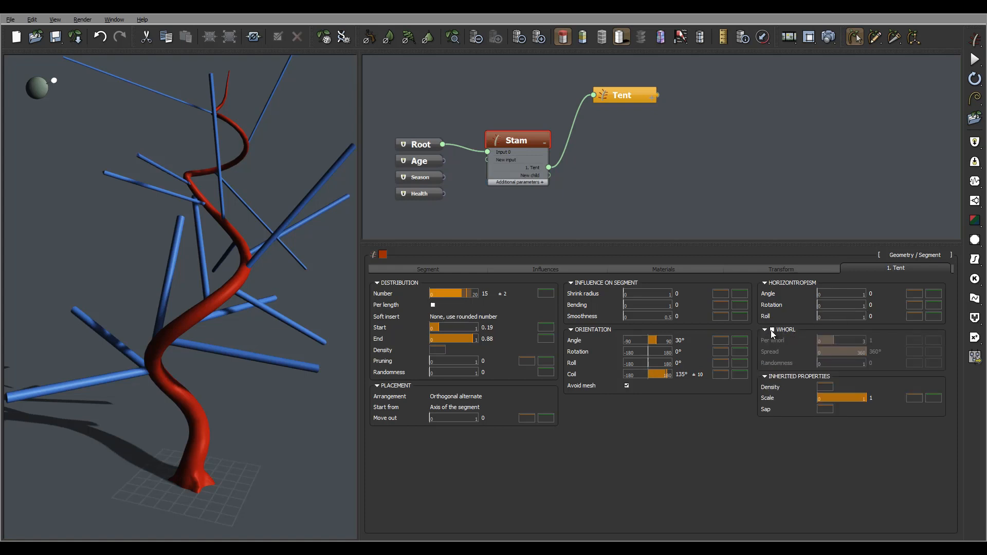
pyautogui.click(771, 330)
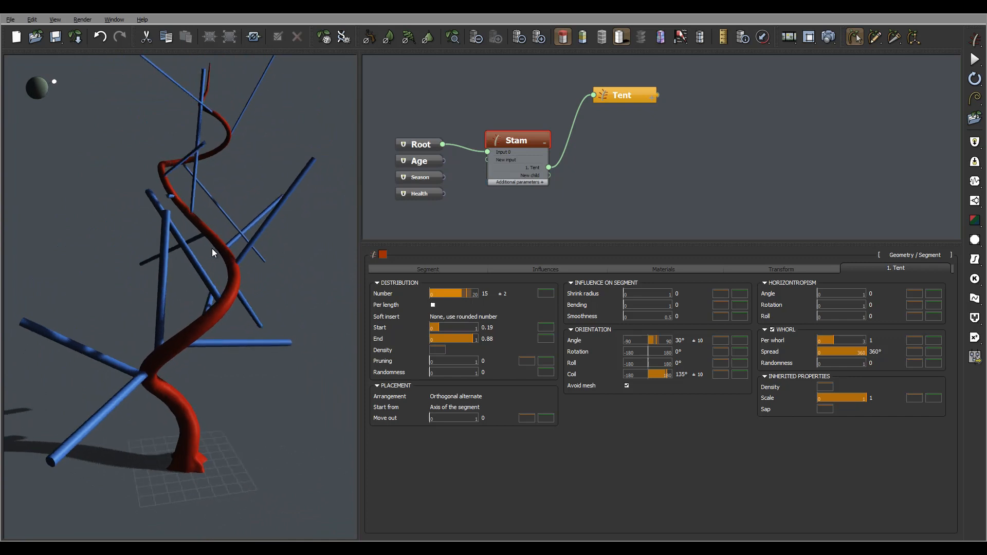
pyautogui.moveTo(214, 253); pyautogui.dragTo(274, 244)
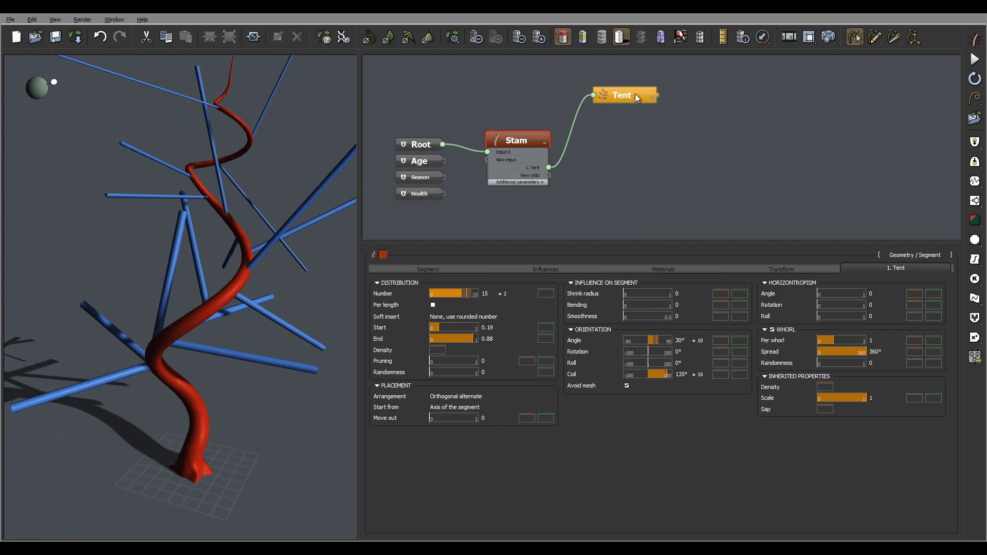
# Select the Tent node and move it lower in the node graph
pyautogui.click(517, 140)
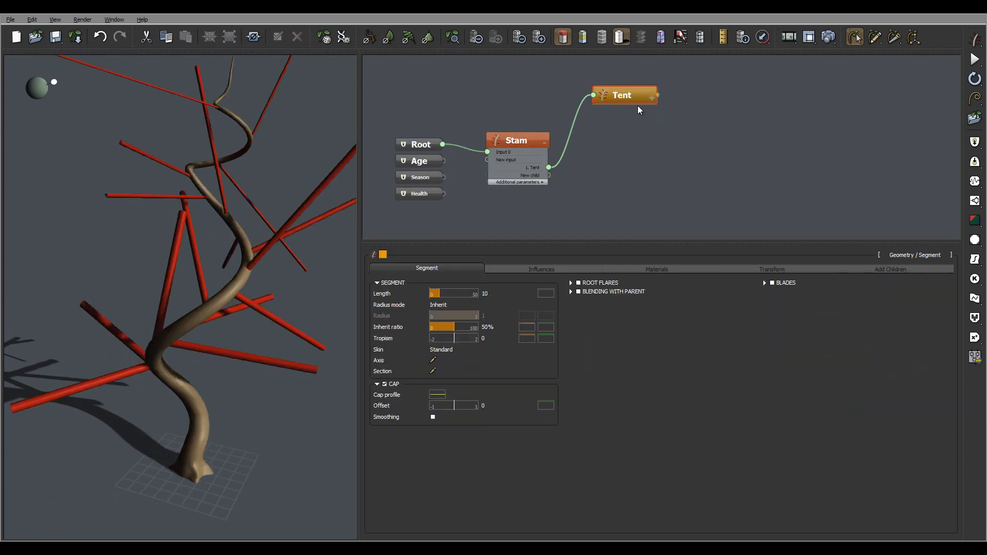
pyautogui.moveTo(625, 95); pyautogui.dragTo(638, 124)
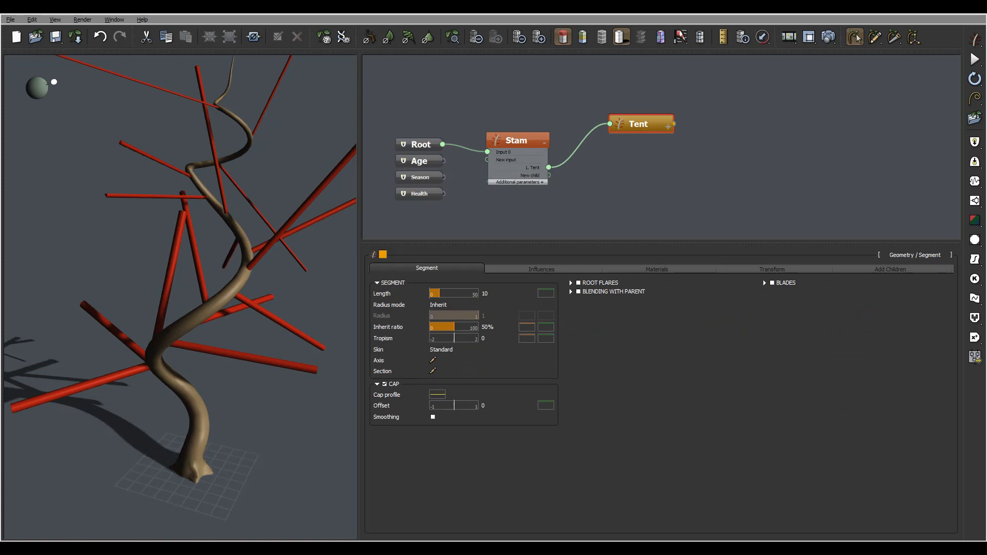
pyautogui.moveTo(761, 296)
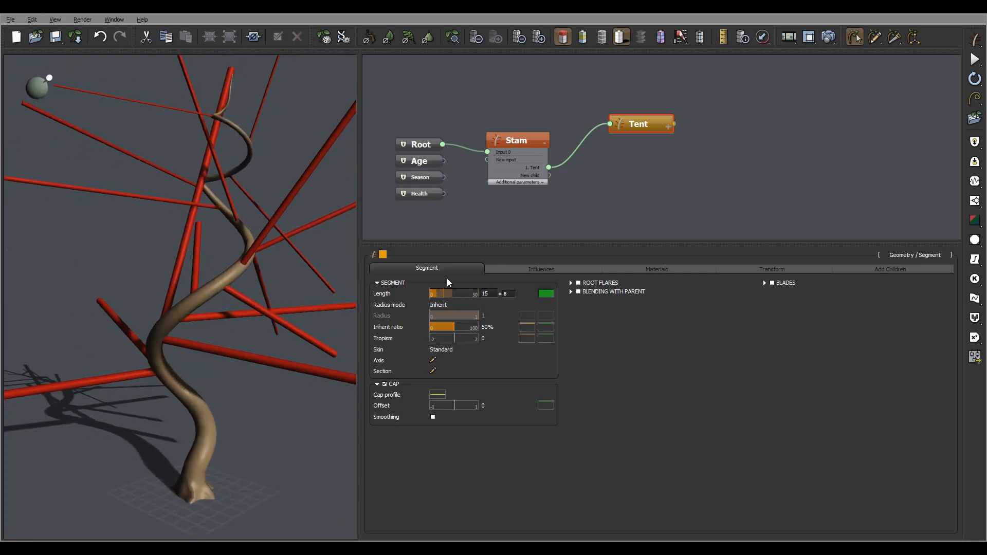
# On the Root node, reroll the random seed repeatedly until it reaches 9782, then reselect Tent
pyautogui.click(420, 144)
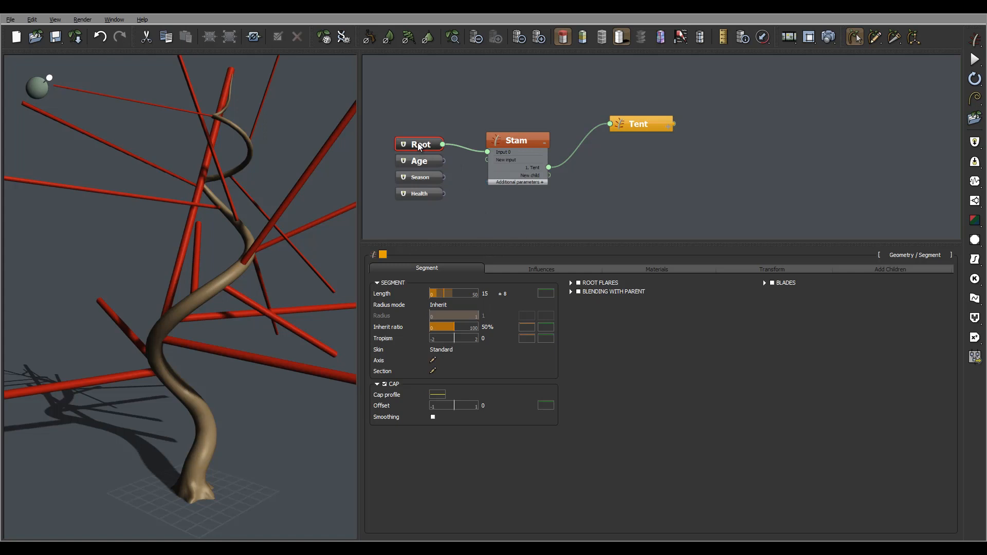
pyautogui.click(419, 144)
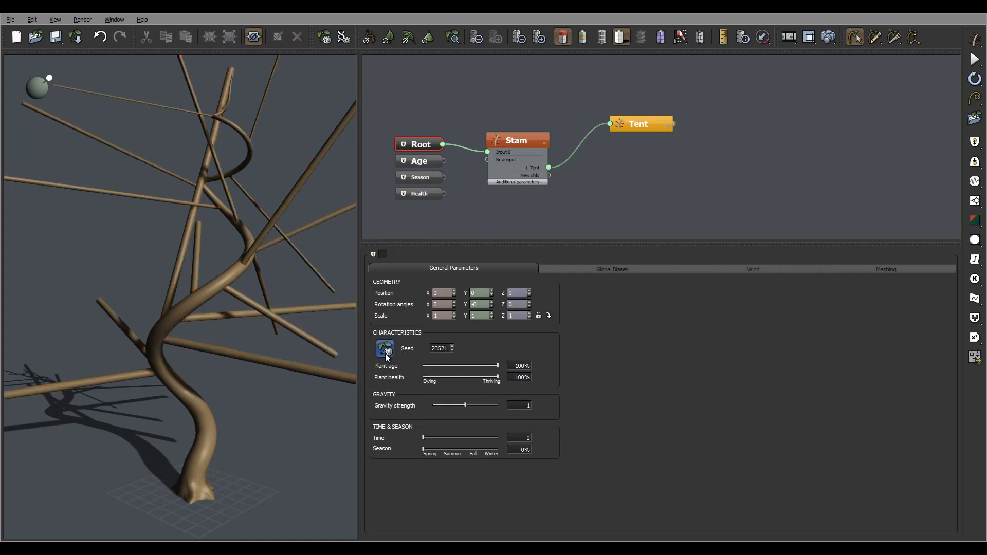
pyautogui.click(385, 351)
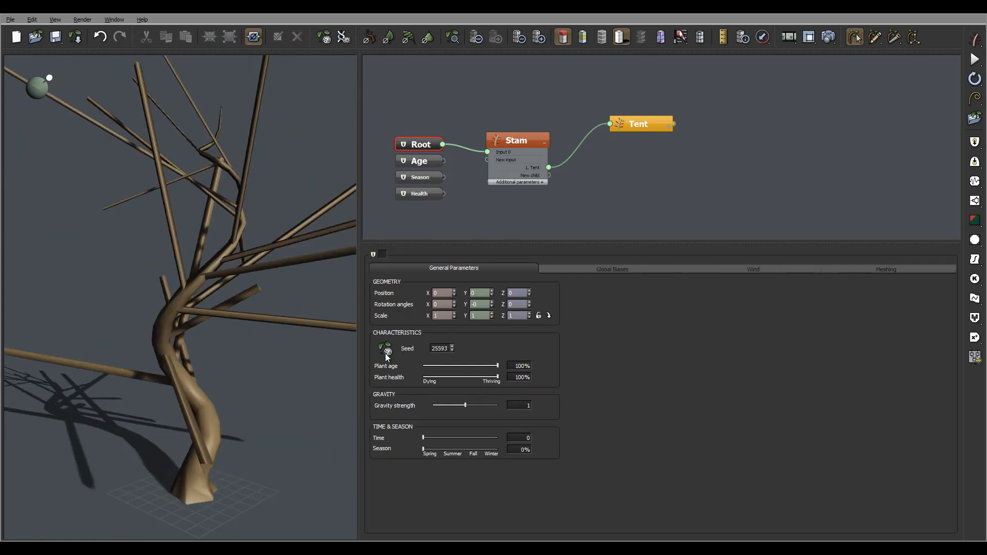
pyautogui.click(387, 350)
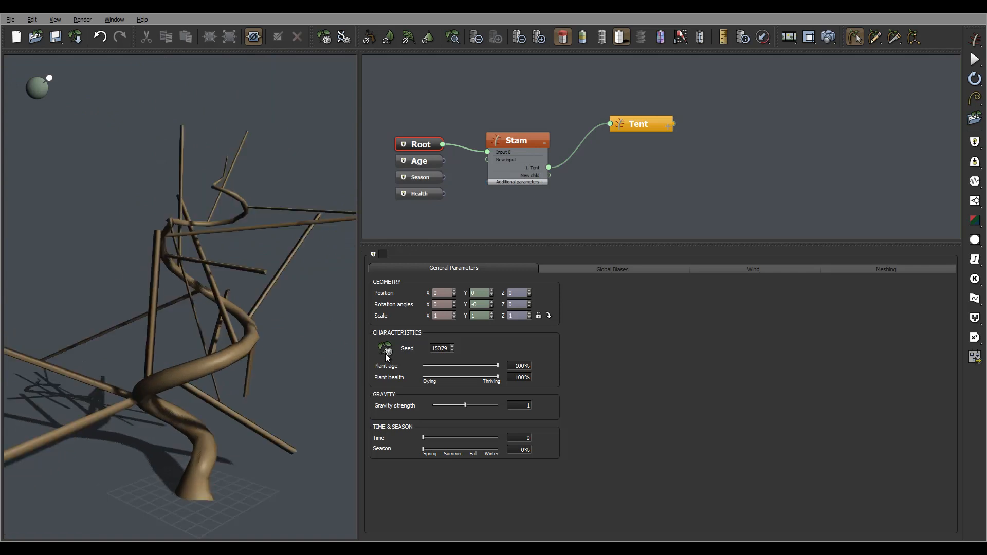
pyautogui.click(385, 348)
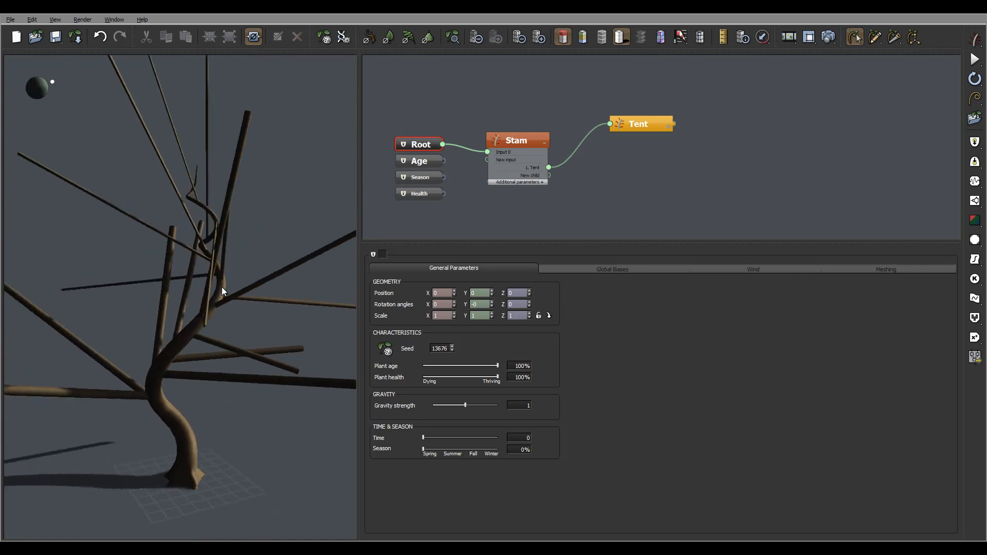
pyautogui.click(385, 348)
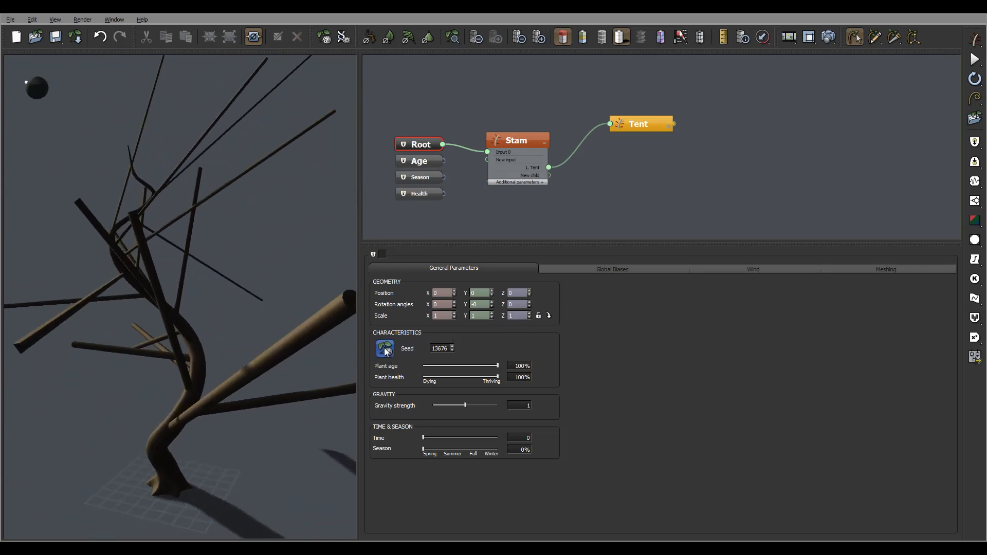
pyautogui.click(385, 349)
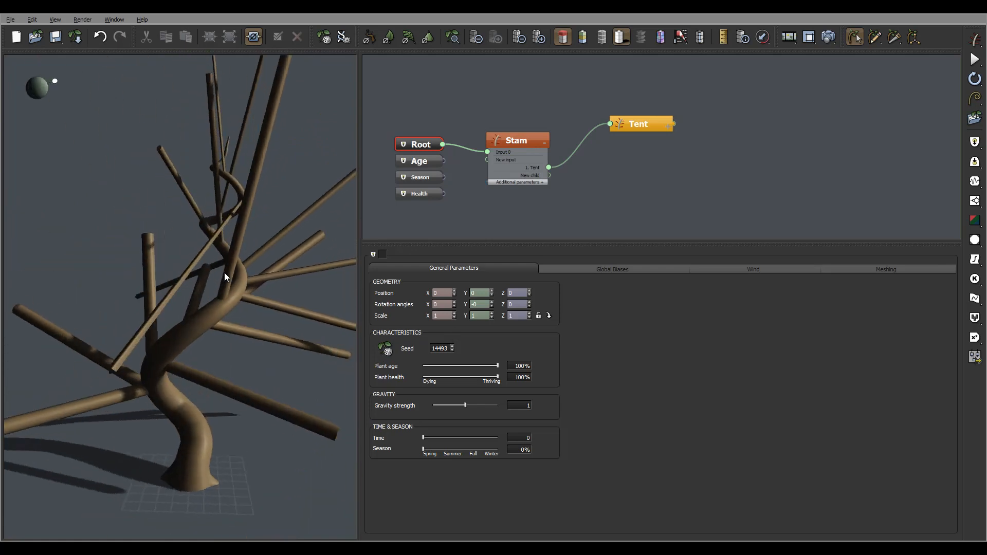
pyautogui.click(387, 350)
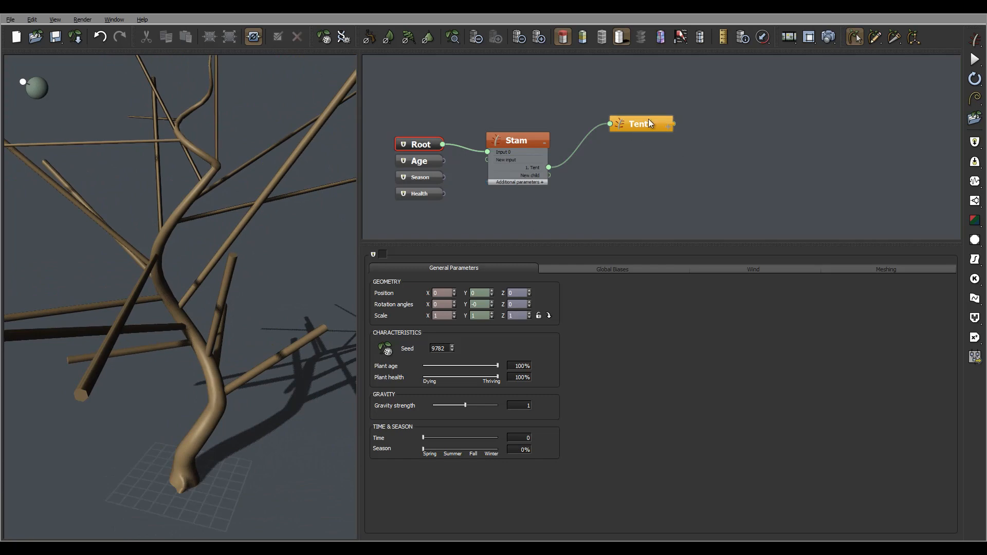
pyautogui.click(639, 124)
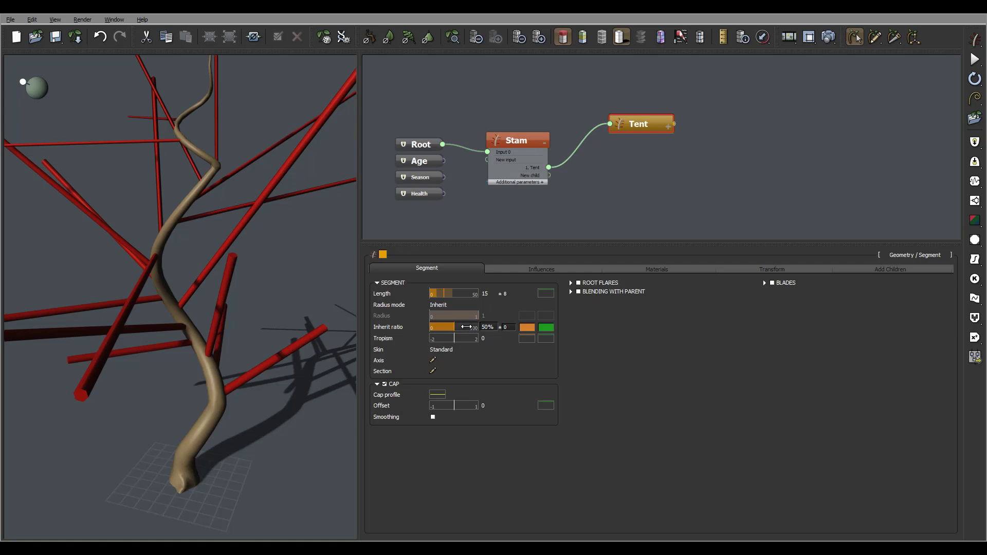
# Drag the Tent node's Inherit ratio to adjust the tentacles' inherited thickness
pyautogui.moveTo(466, 327); pyautogui.dragTo(459, 327)
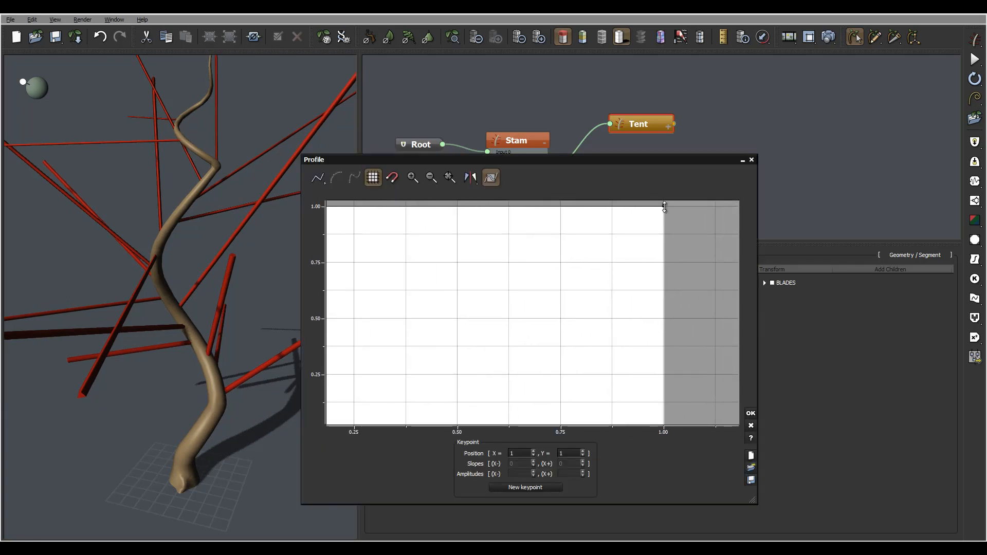
# Taper the tentacle thickness profile down to near-zero tips and set Inherit ratio to 35%
pyautogui.moveTo(663, 206); pyautogui.dragTo(683, 300)
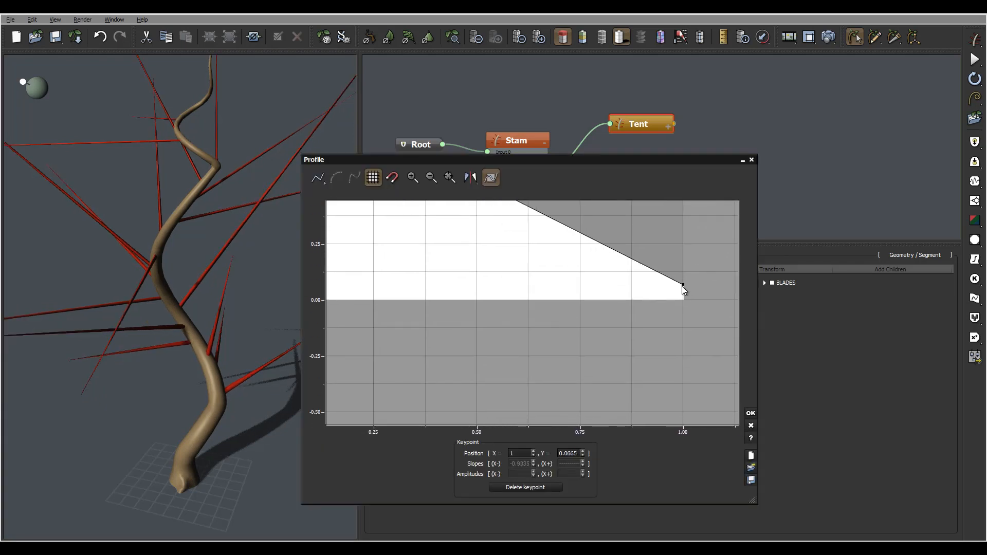
pyautogui.moveTo(683, 290); pyautogui.dragTo(683, 297)
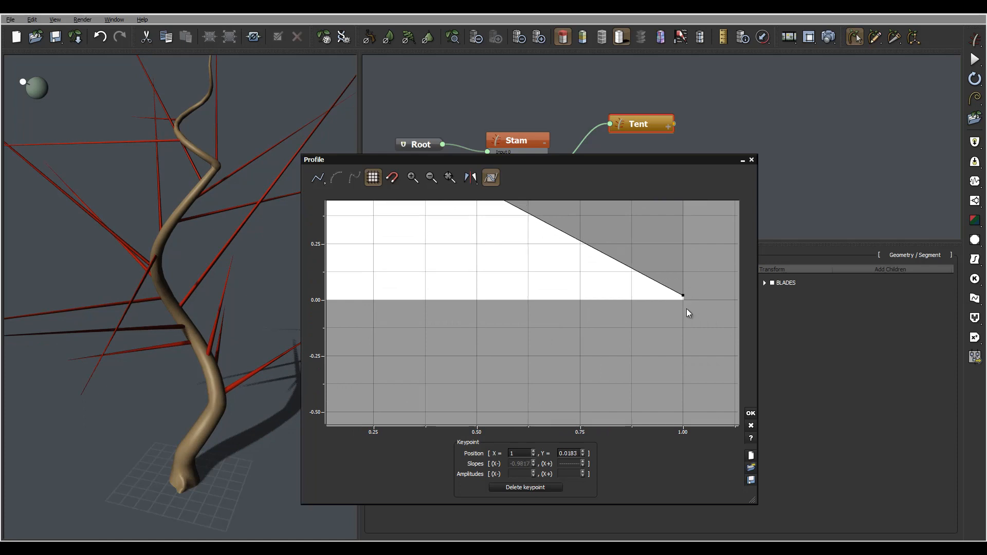
pyautogui.click(750, 413)
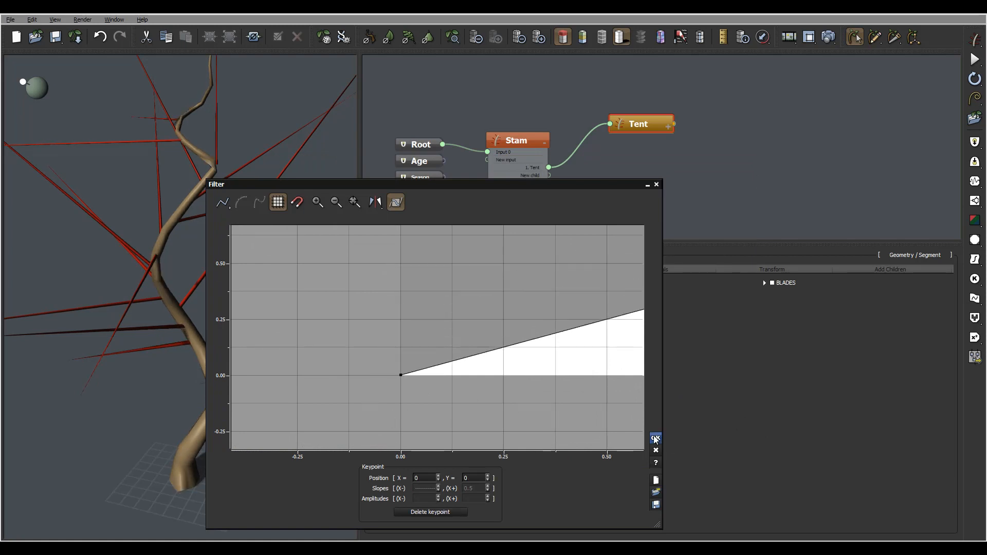
pyautogui.click(656, 439)
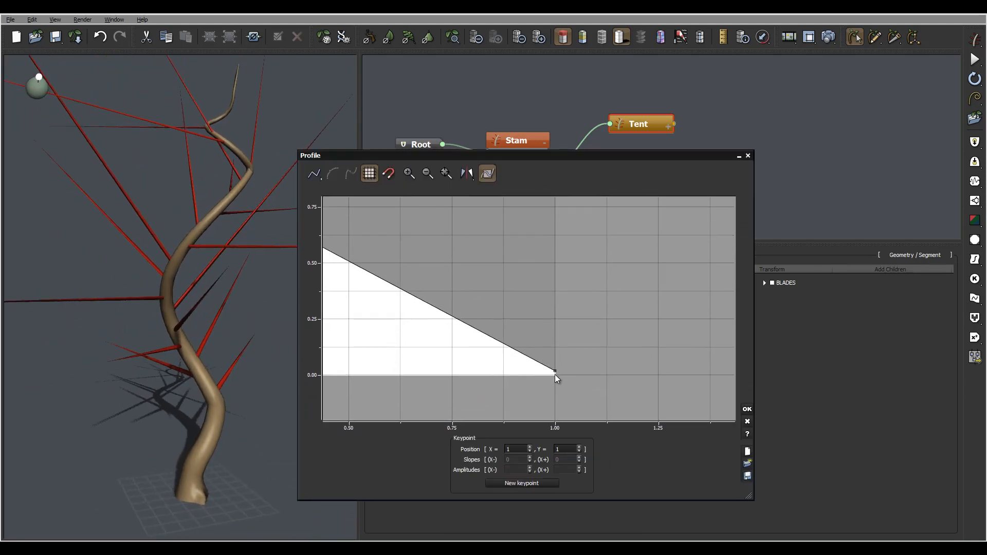
pyautogui.moveTo(555, 375); pyautogui.dragTo(556, 339)
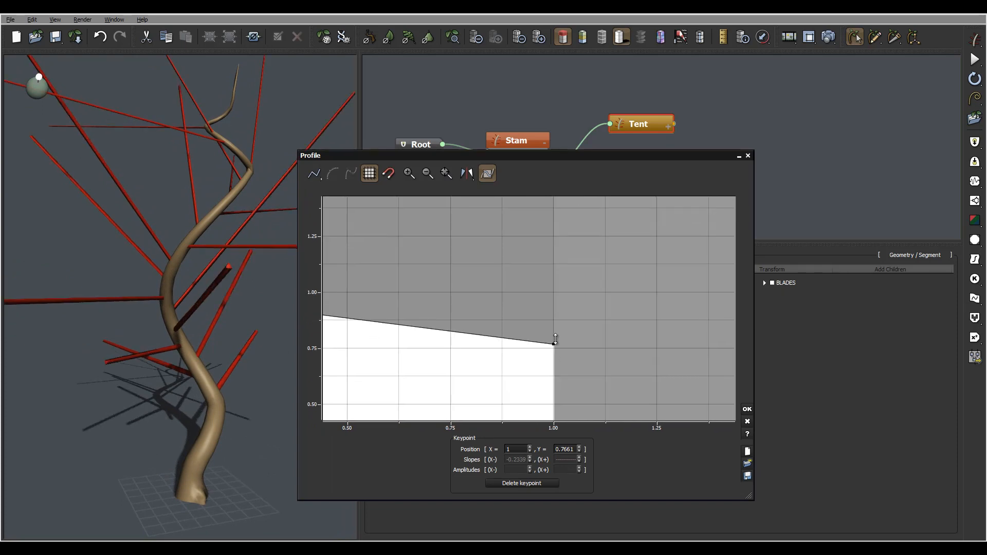
pyautogui.click(747, 408)
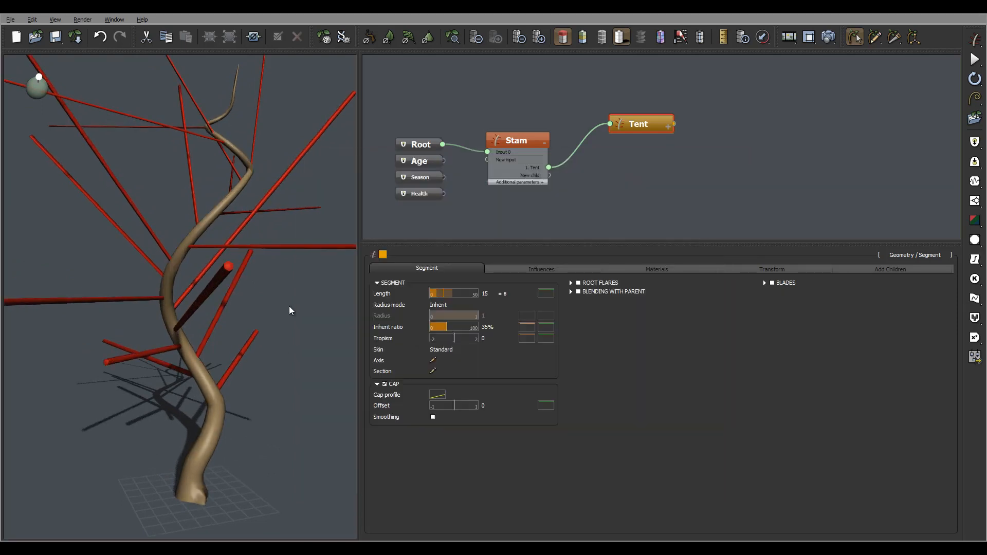
pyautogui.moveTo(290, 311); pyautogui.dragTo(238, 323)
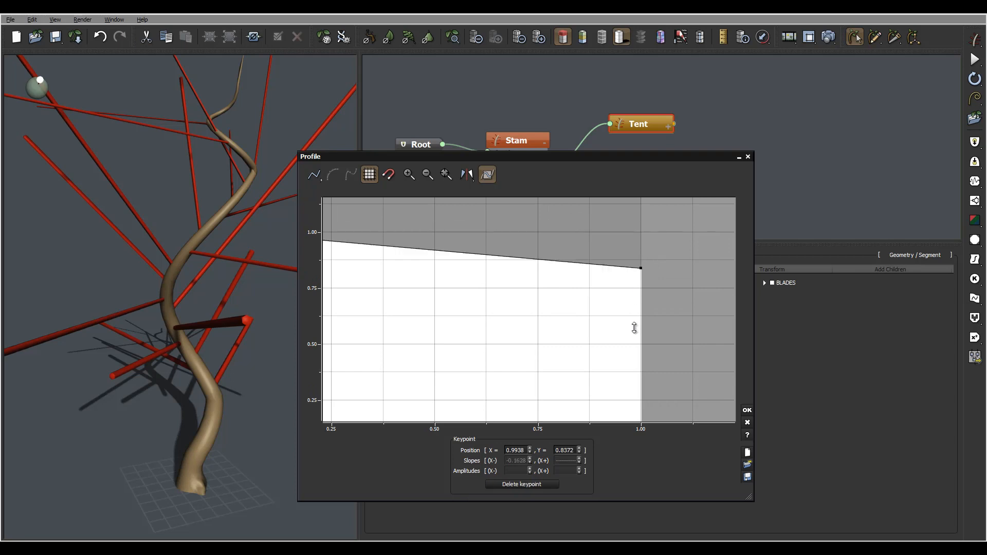
pyautogui.moveTo(641, 268); pyautogui.dragTo(660, 297)
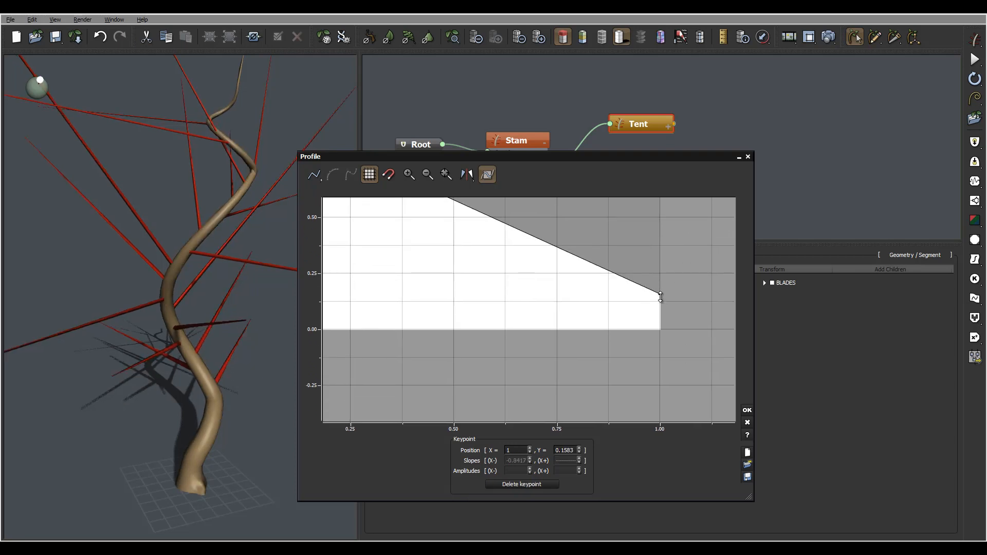
pyautogui.moveTo(660, 296); pyautogui.dragTo(660, 318)
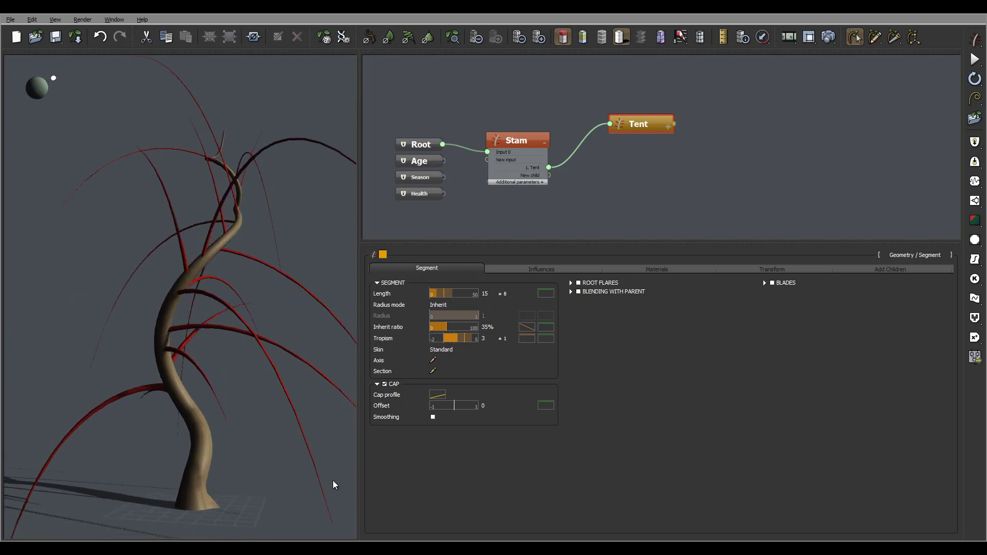
pyautogui.moveTo(160, 178)
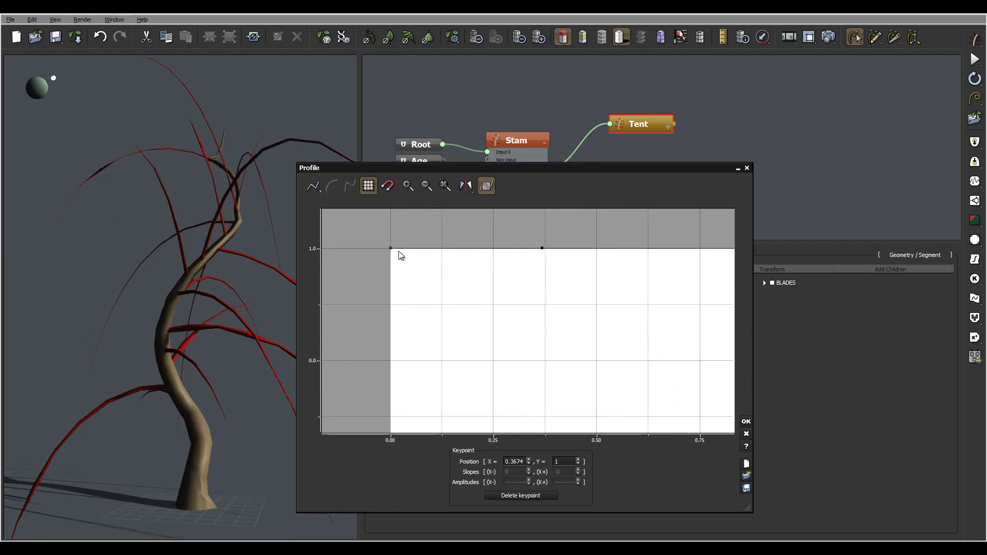
# Reshape the Tent tropism profile into a ramp reaching full strength by about 0.37 length
pyautogui.moveTo(390, 247); pyautogui.dragTo(451, 326)
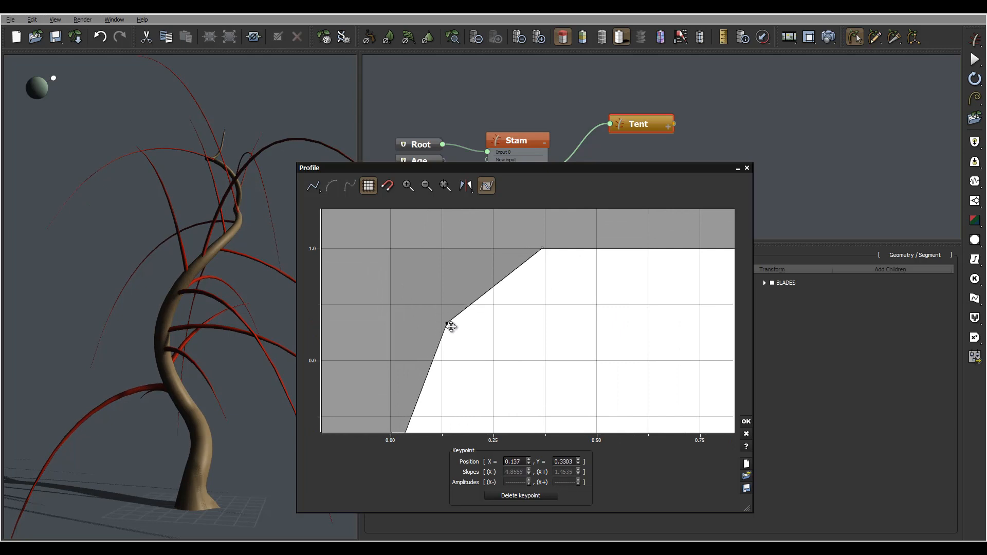
pyautogui.moveTo(449, 325); pyautogui.dragTo(467, 338)
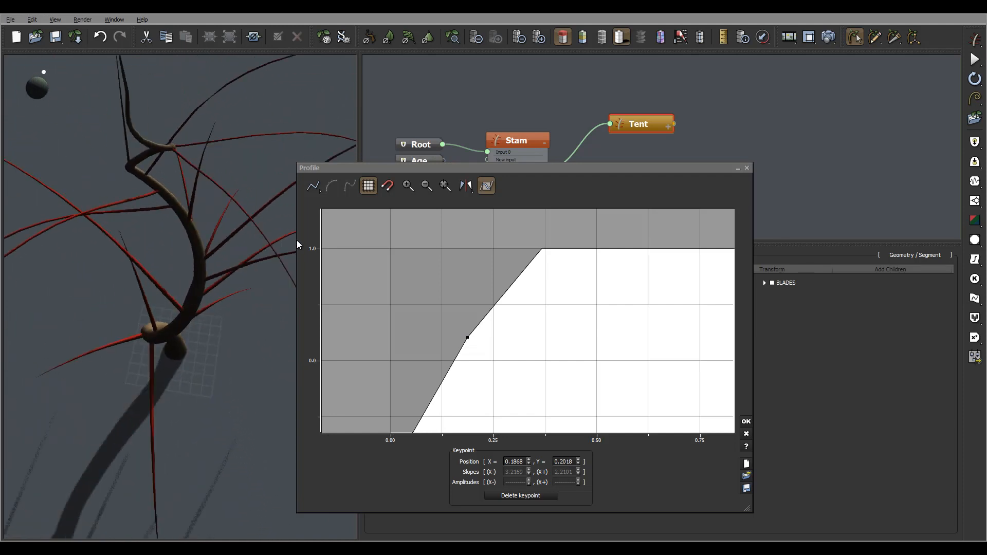
pyautogui.moveTo(467, 339); pyautogui.dragTo(542, 249)
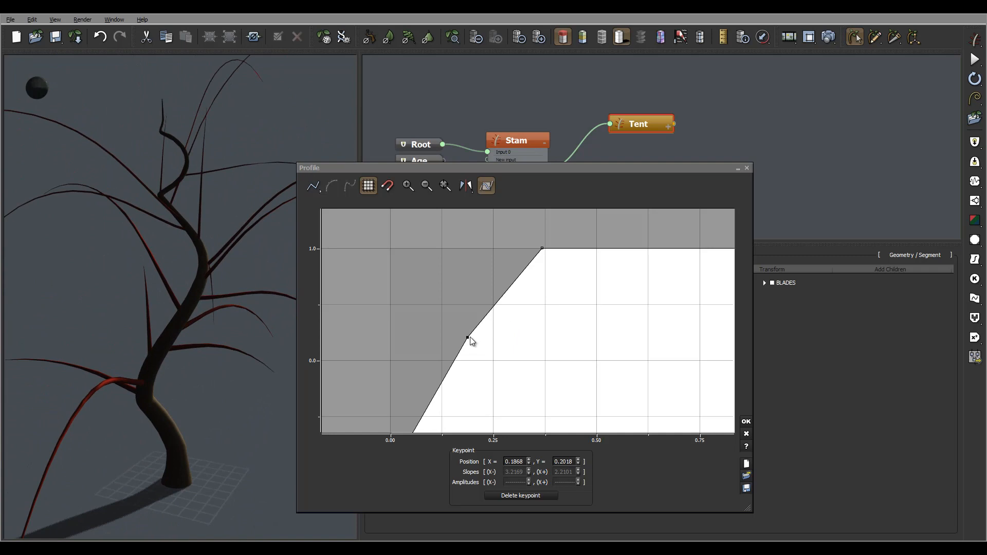
pyautogui.moveTo(469, 340); pyautogui.dragTo(450, 358)
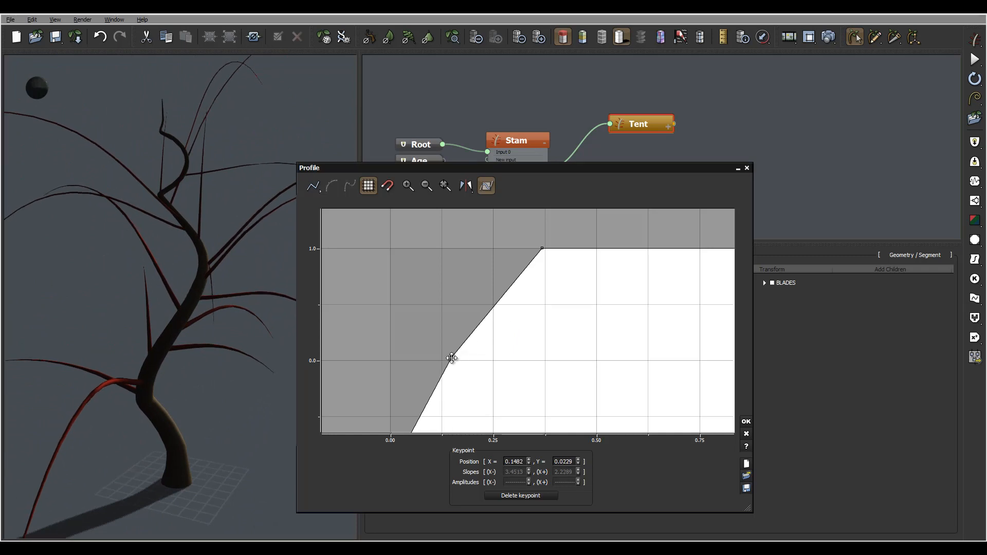
pyautogui.moveTo(452, 358); pyautogui.dragTo(455, 351)
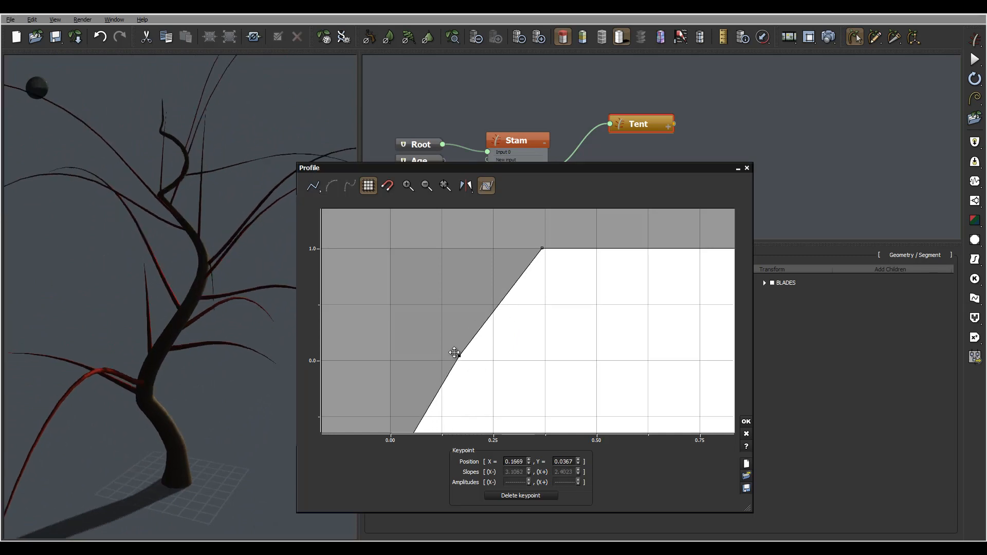
pyautogui.moveTo(455, 353); pyautogui.dragTo(451, 337)
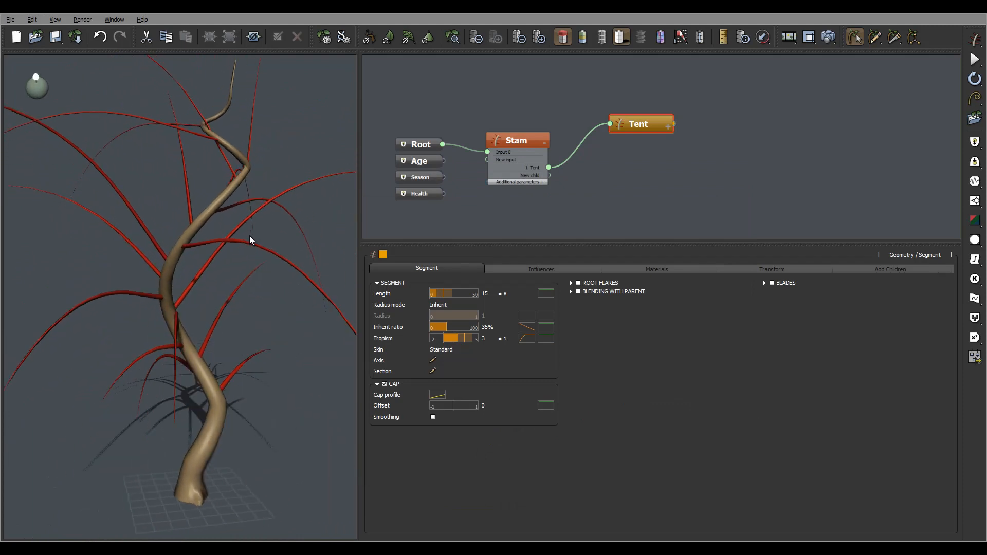
pyautogui.moveTo(709, 298)
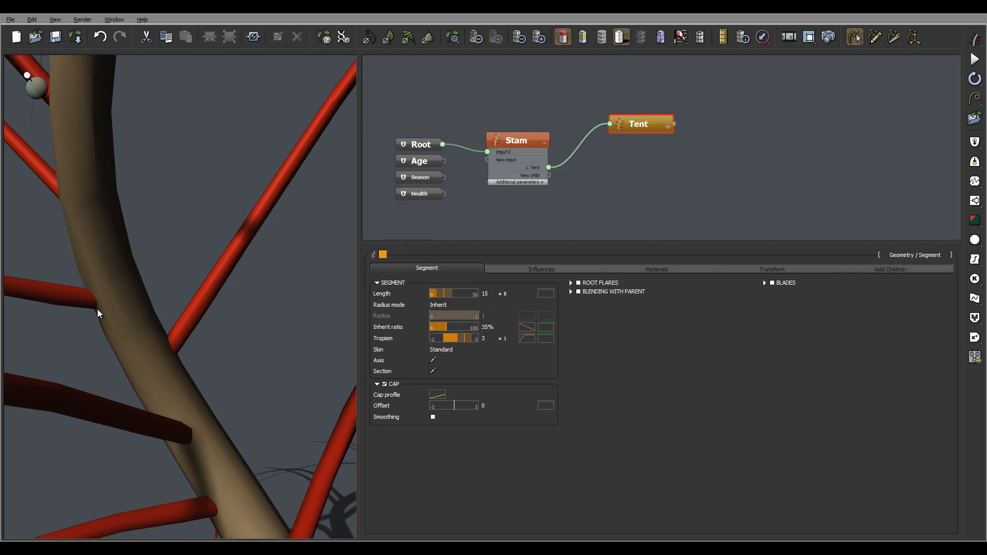
pyautogui.moveTo(101, 324)
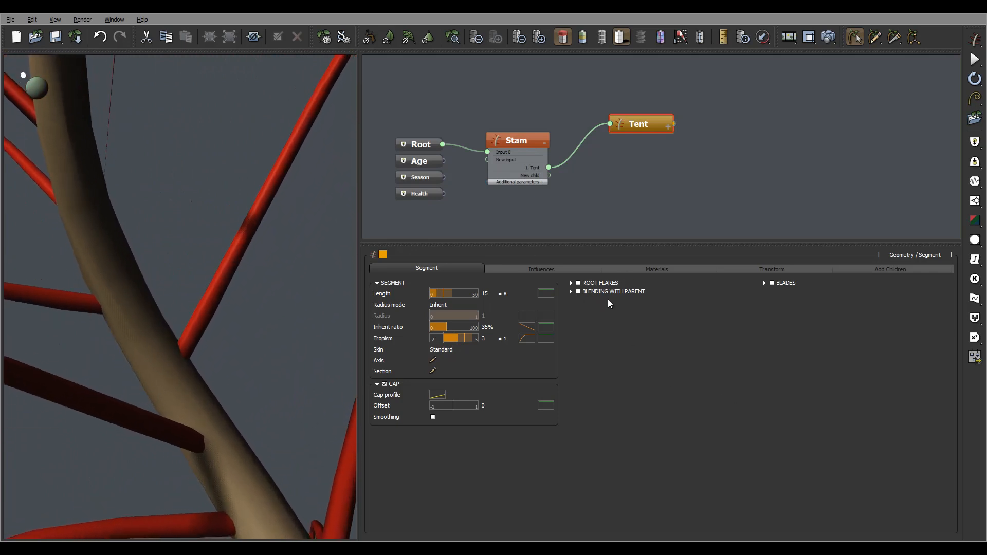
# Set Tent's Blending with Parent to length 2.58, upper width 0.94 and lower width 2.56
pyautogui.click(578, 292)
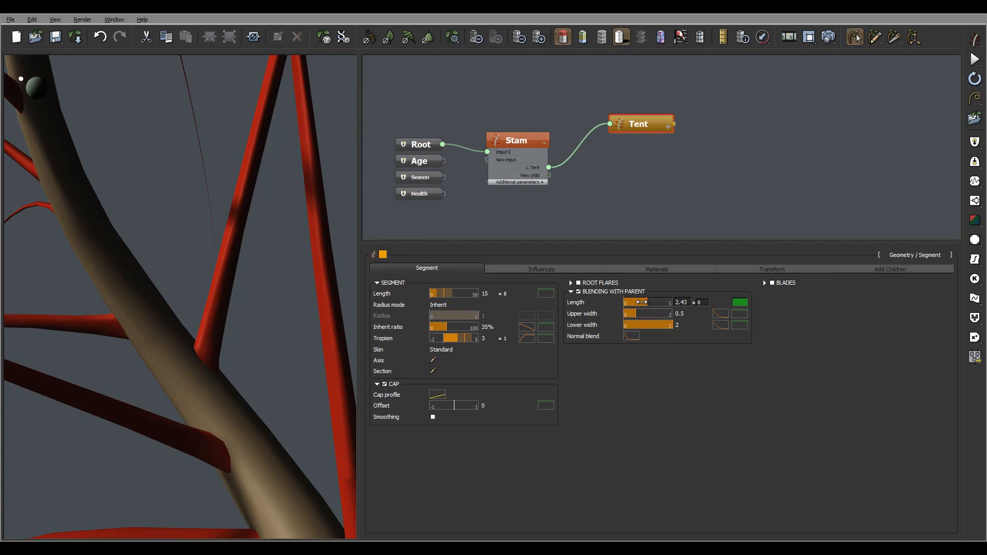
pyautogui.moveTo(648, 302); pyautogui.dragTo(629, 302)
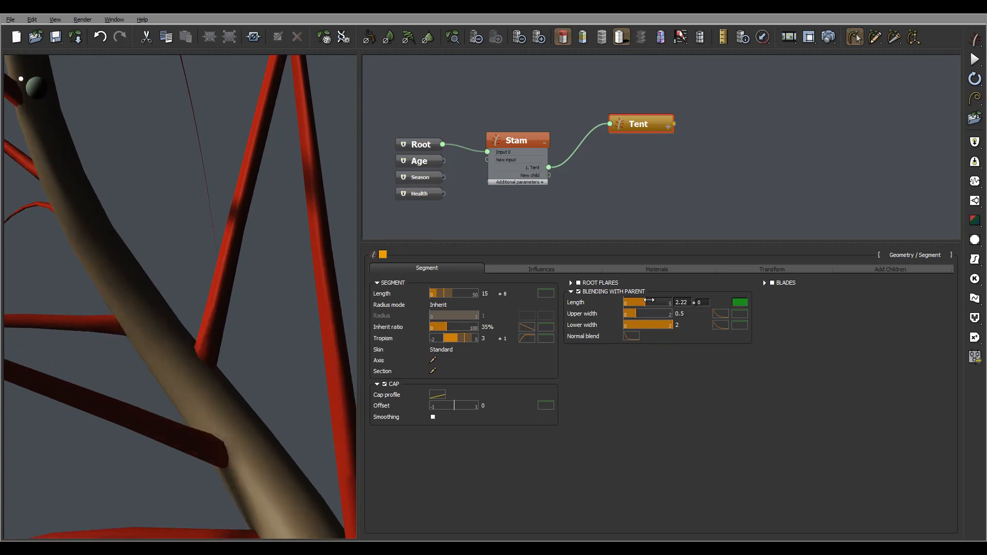
pyautogui.moveTo(642, 303); pyautogui.dragTo(655, 302)
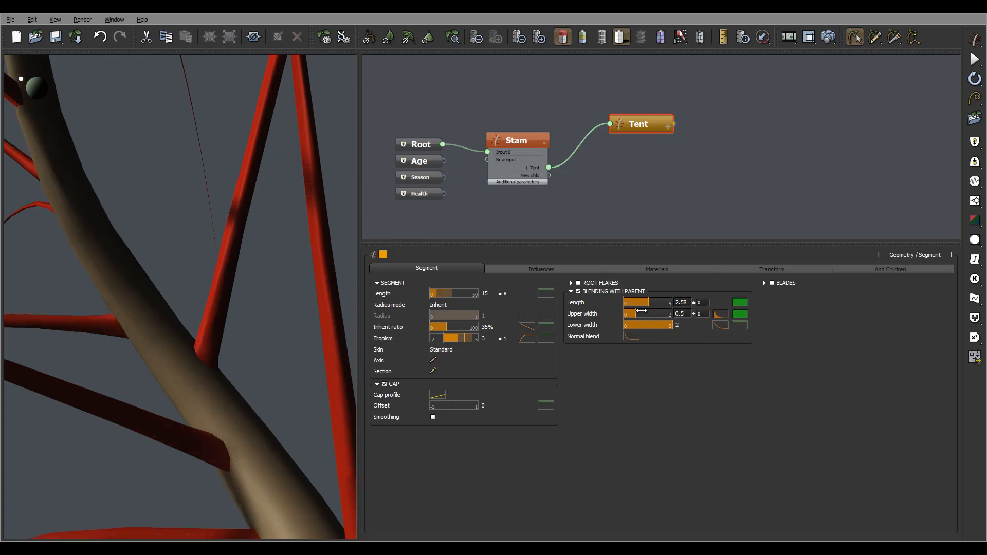
pyautogui.moveTo(636, 314); pyautogui.dragTo(651, 314)
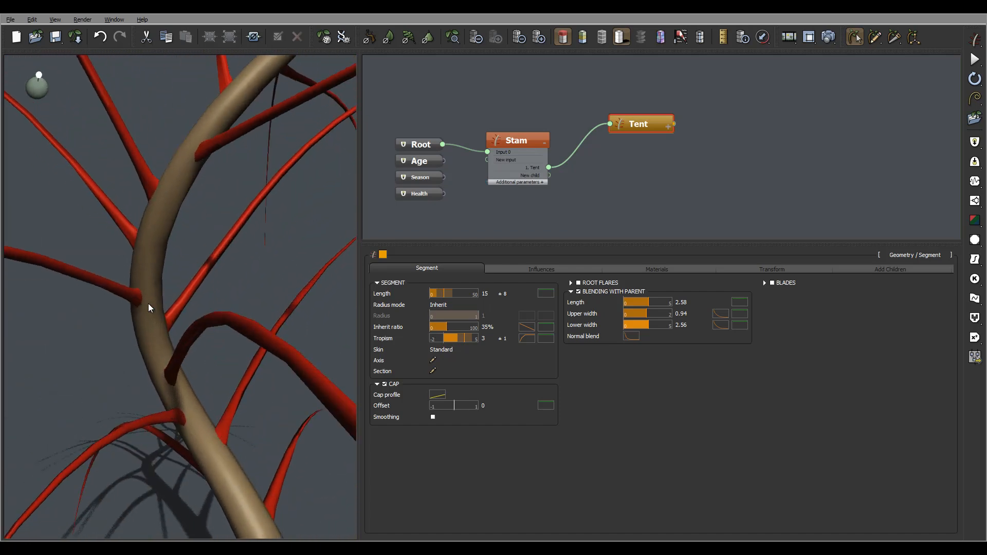
# Enable Local Bias 1 in Tent's Influences and set its type to Curl
pyautogui.click(541, 268)
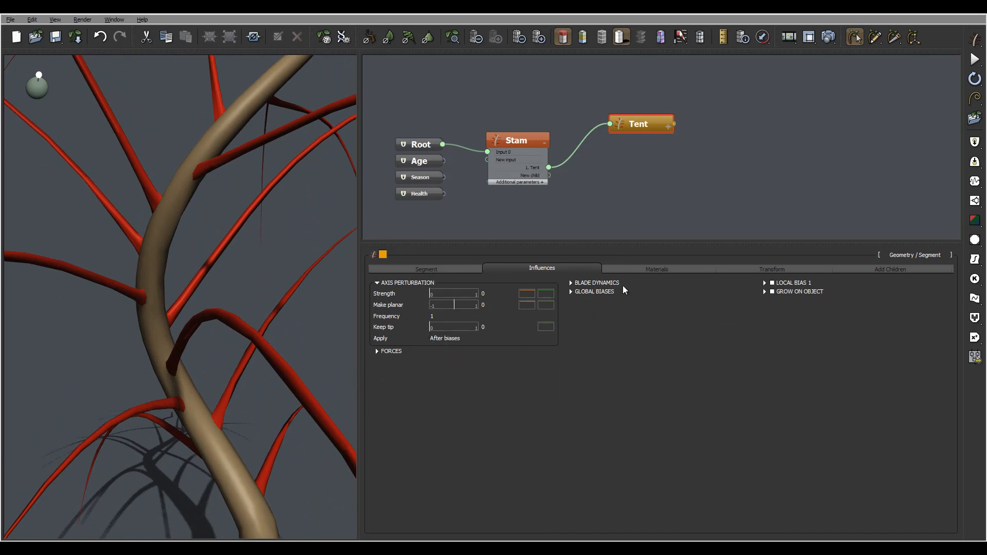
pyautogui.moveTo(662, 297)
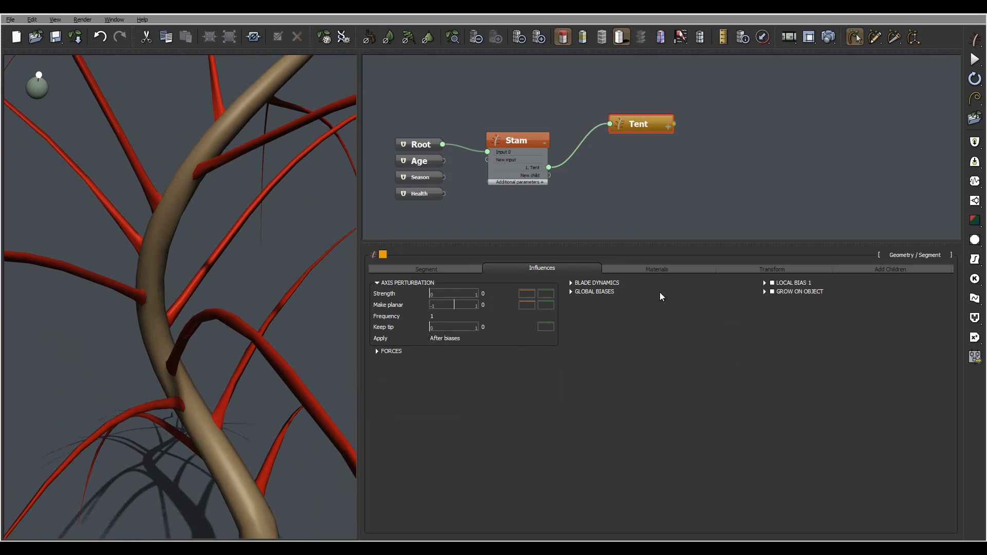
pyautogui.moveTo(734, 289)
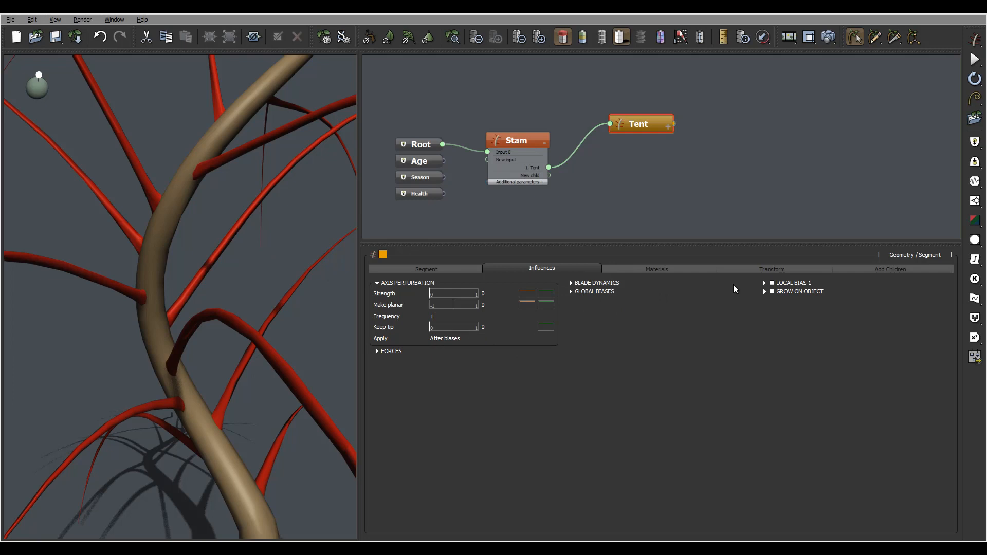
pyautogui.click(764, 283)
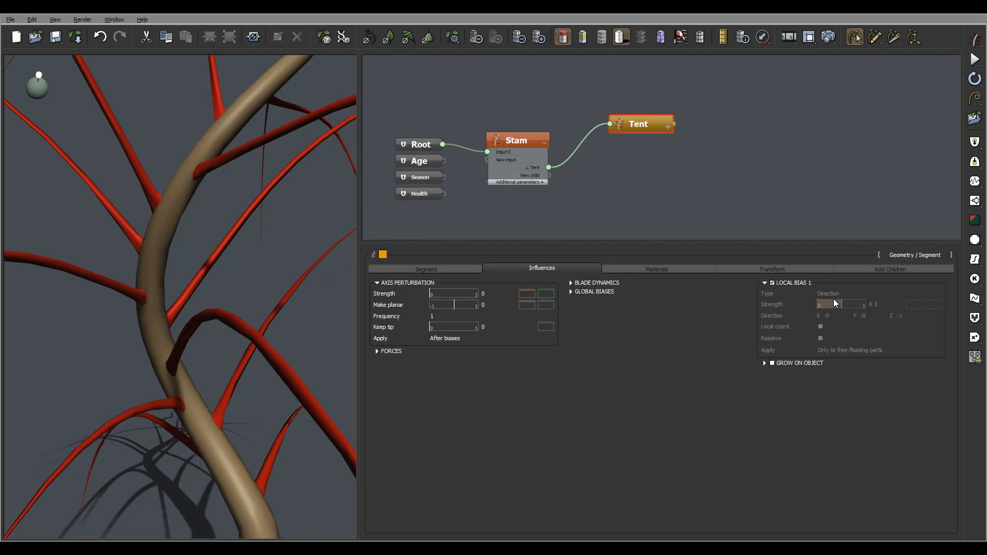
pyautogui.click(662, 311)
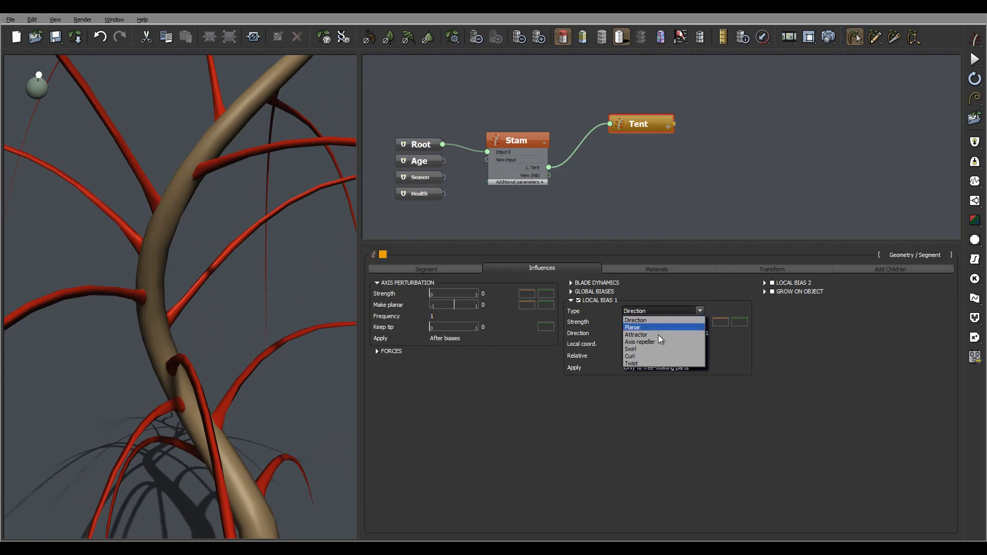
pyautogui.click(630, 356)
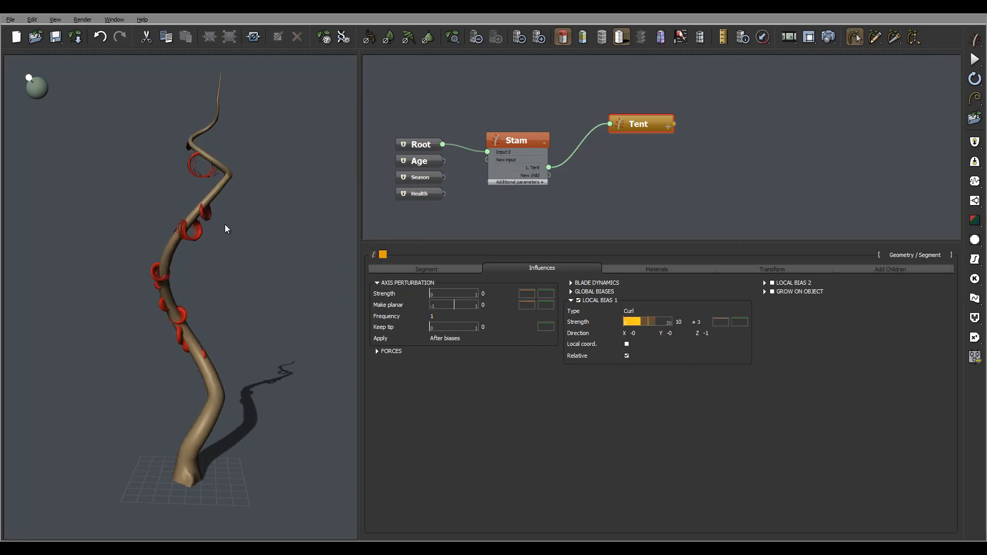
# Switch the curl bias to local coordinates and enter direction Z 0.2
pyautogui.click(627, 356)
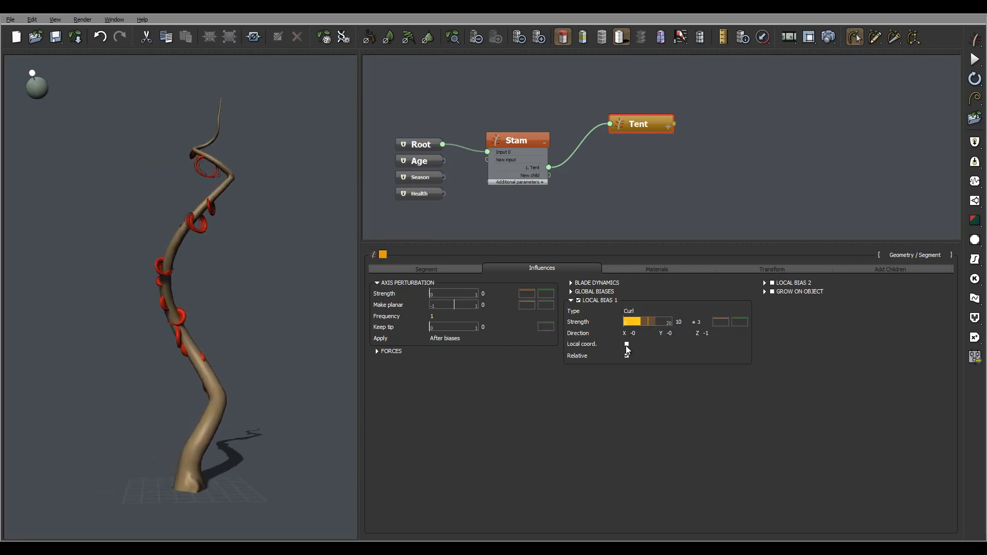
pyautogui.click(627, 344)
pyautogui.write('0.5')
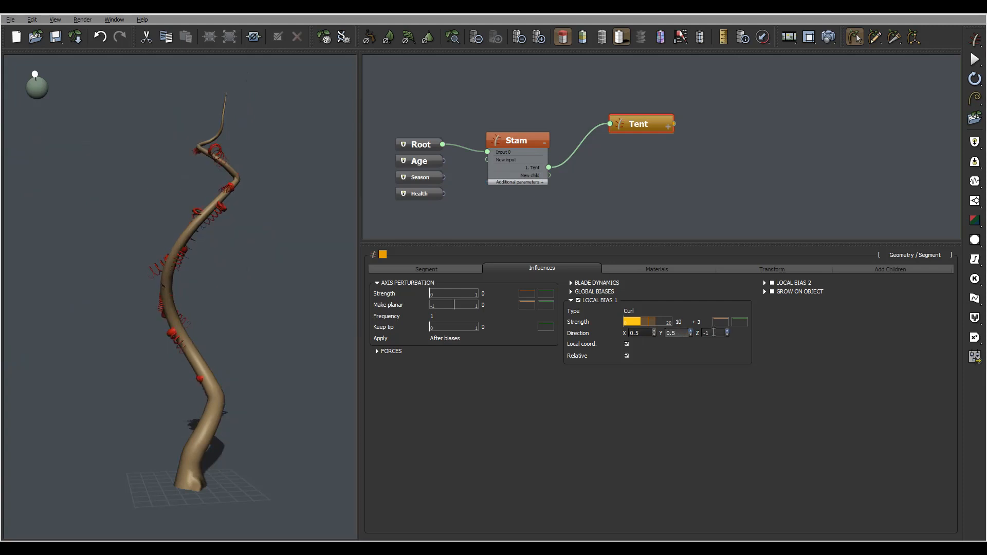
pyautogui.write('0.2')
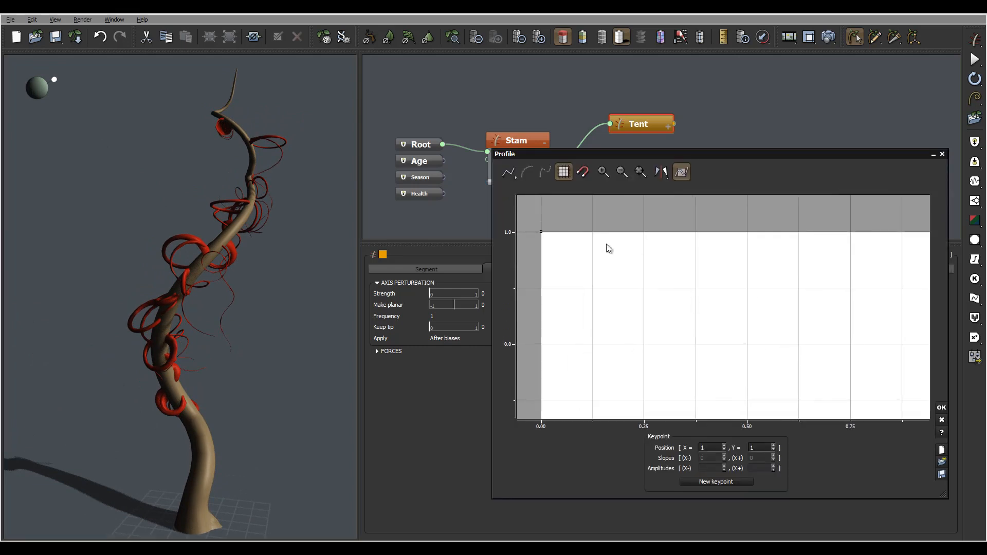
# Add a Curl Strength keypoint and drag the curve into a ramp from about -1, crossing zero near 0.40
pyautogui.click(796, 234)
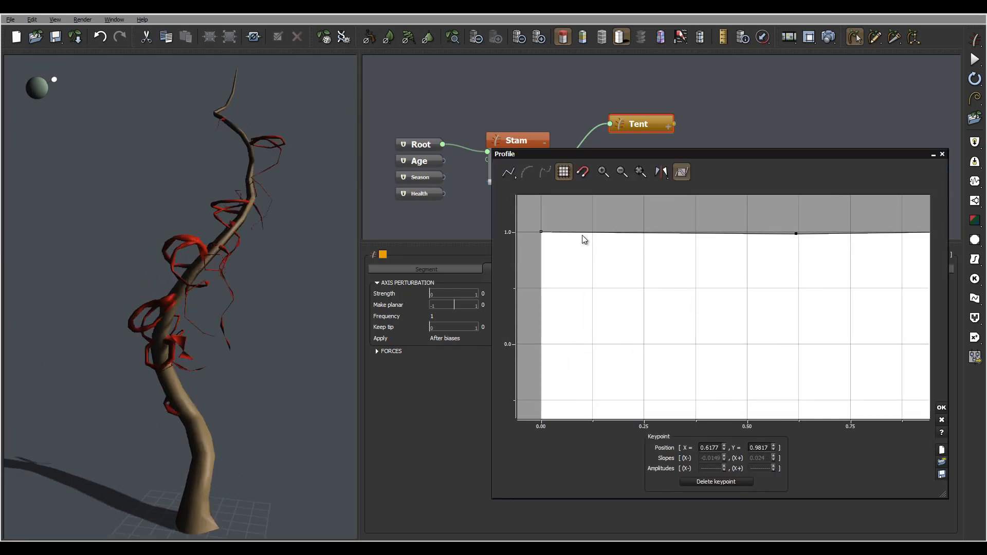
pyautogui.moveTo(540, 233); pyautogui.dragTo(623, 346)
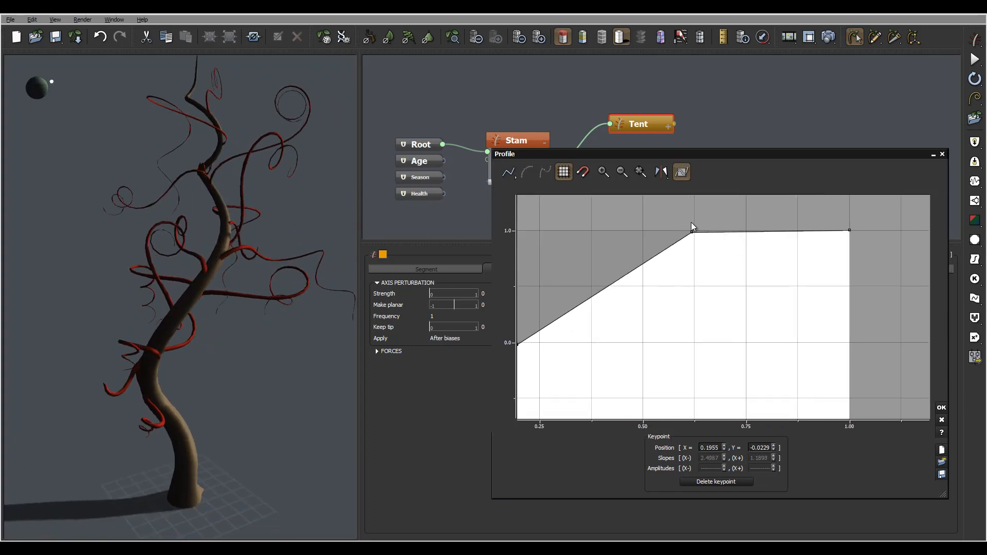
pyautogui.moveTo(693, 227); pyautogui.dragTo(762, 230)
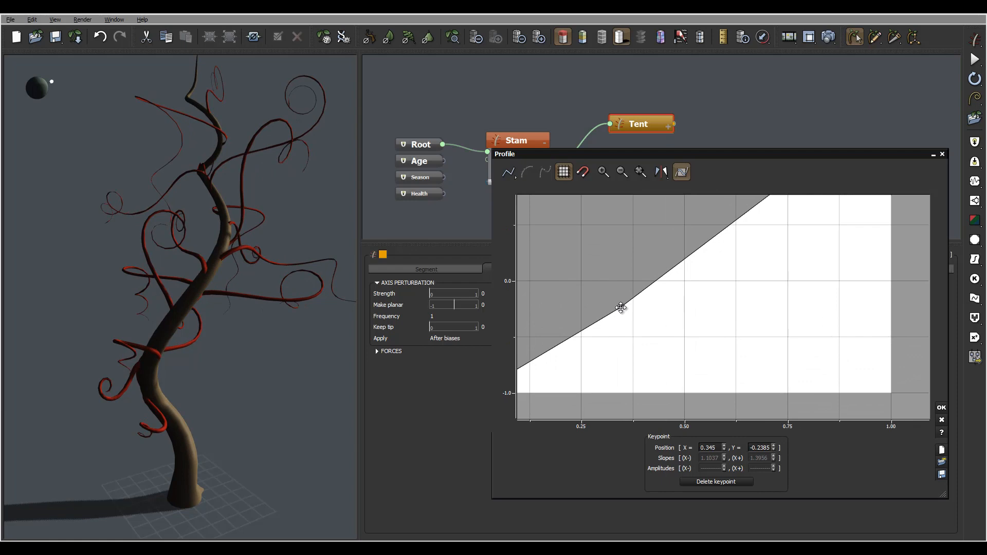
pyautogui.moveTo(621, 308); pyautogui.dragTo(616, 300)
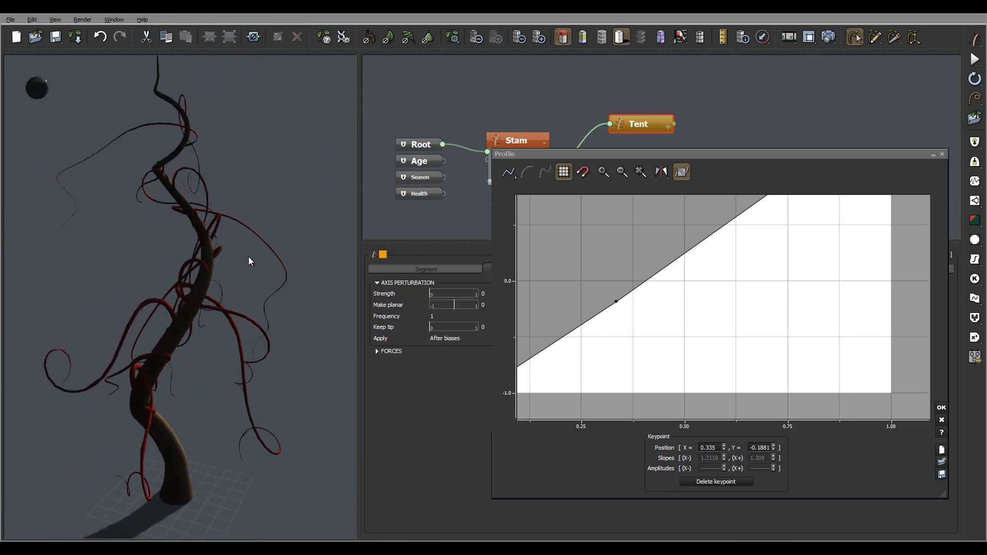
pyautogui.moveTo(615, 301); pyautogui.dragTo(653, 353)
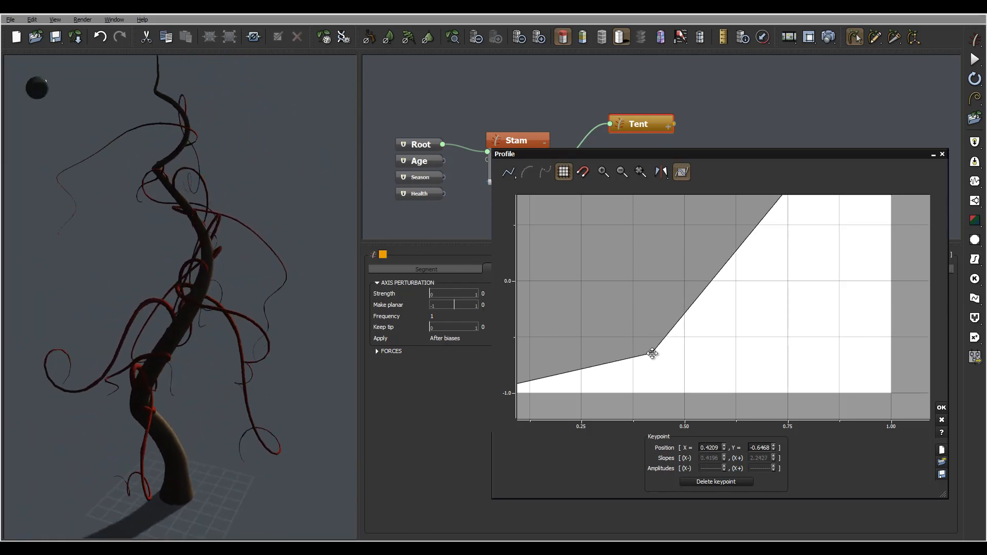
pyautogui.moveTo(654, 353); pyautogui.dragTo(617, 284)
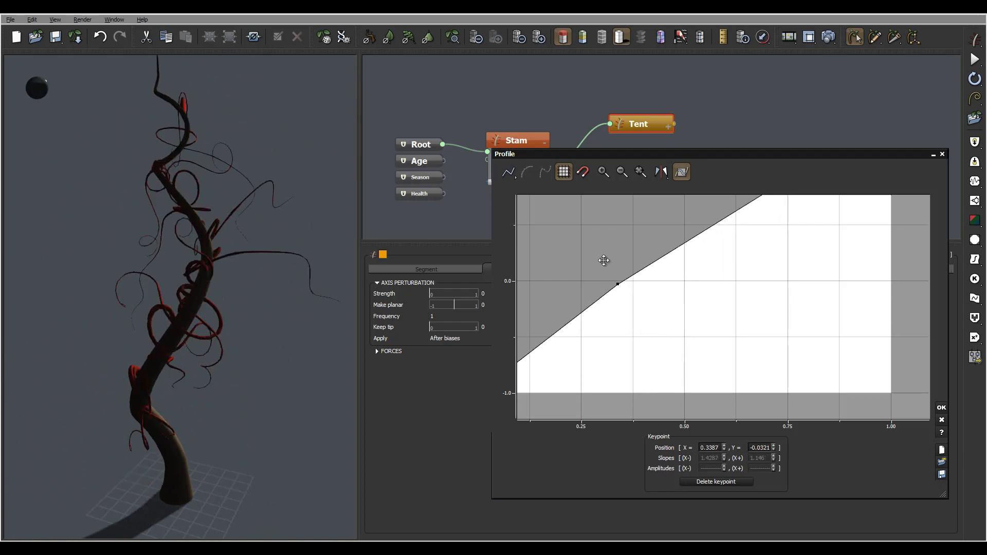
pyautogui.moveTo(616, 284); pyautogui.dragTo(626, 258)
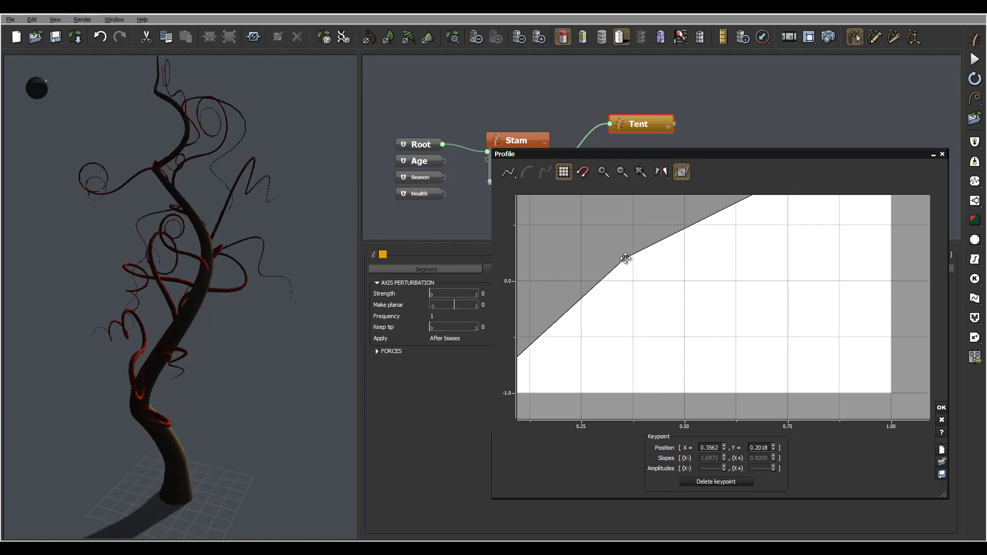
pyautogui.moveTo(626, 258); pyautogui.dragTo(637, 273)
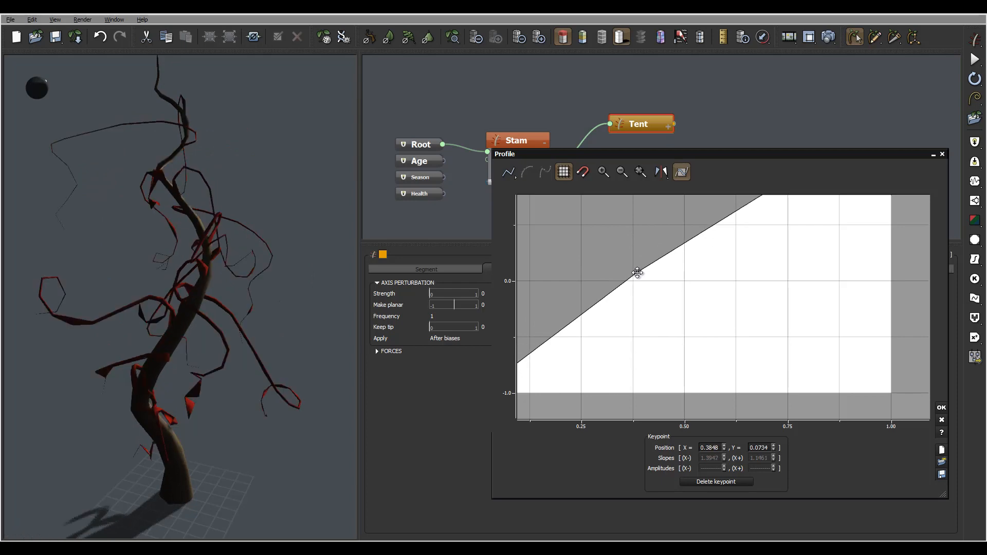
pyautogui.moveTo(638, 273); pyautogui.dragTo(644, 279)
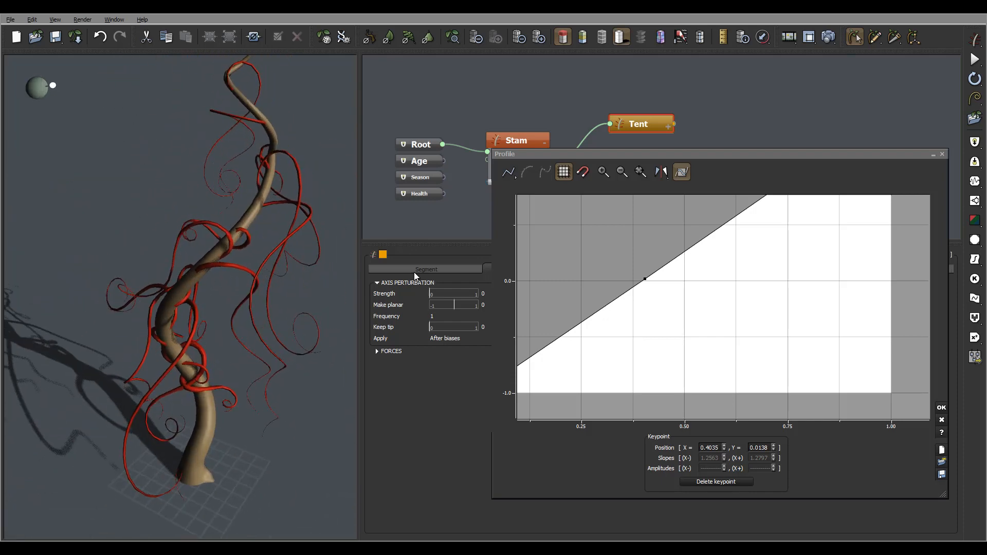
# Place an early keypoint near X 0.1 and lift it to about -0.5 for a steep early rise
pyautogui.moveTo(643, 278); pyautogui.dragTo(646, 261)
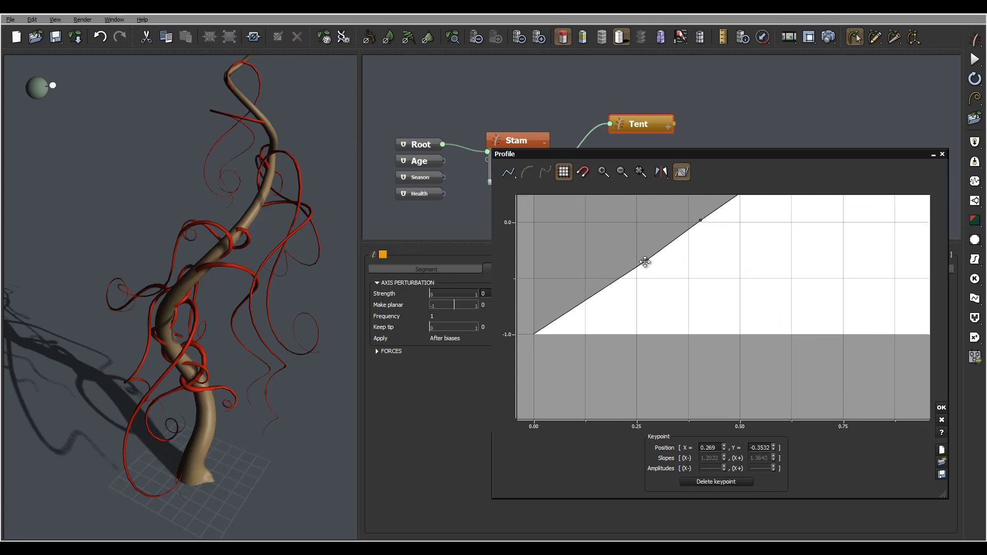
pyautogui.moveTo(646, 263); pyautogui.dragTo(582, 335)
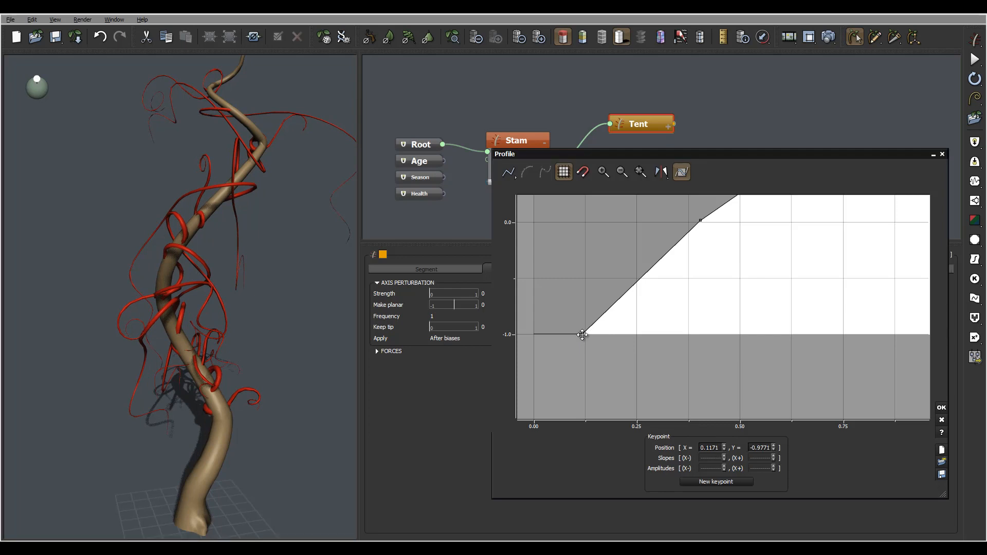
pyautogui.moveTo(582, 334); pyautogui.dragTo(582, 337)
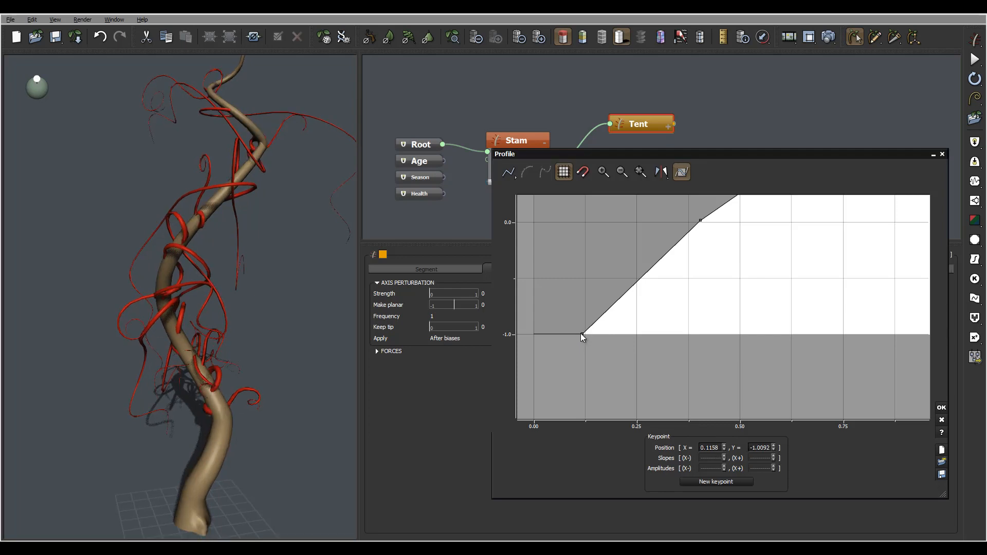
pyautogui.moveTo(582, 337); pyautogui.dragTo(576, 288)
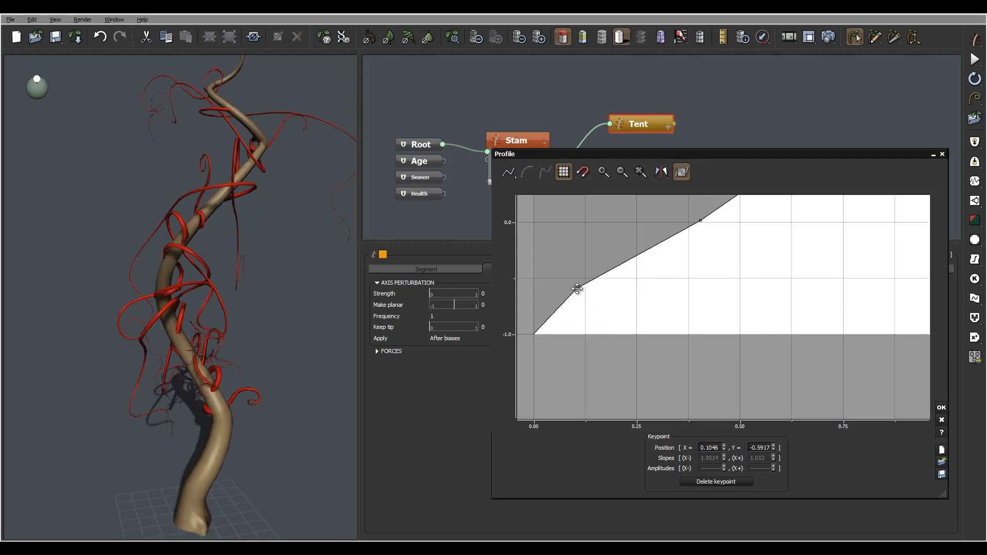
pyautogui.moveTo(577, 288); pyautogui.dragTo(556, 275)
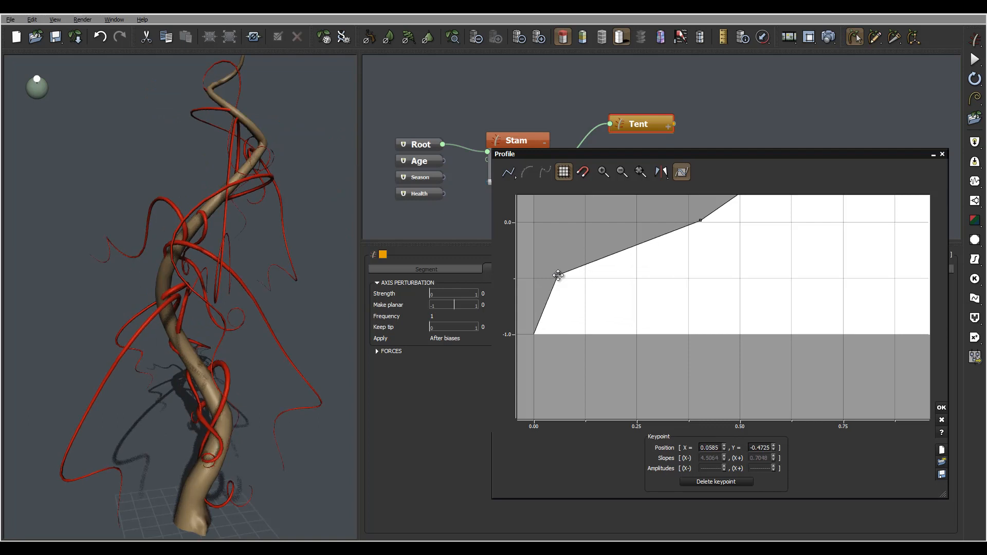
pyautogui.moveTo(558, 275); pyautogui.dragTo(539, 278)
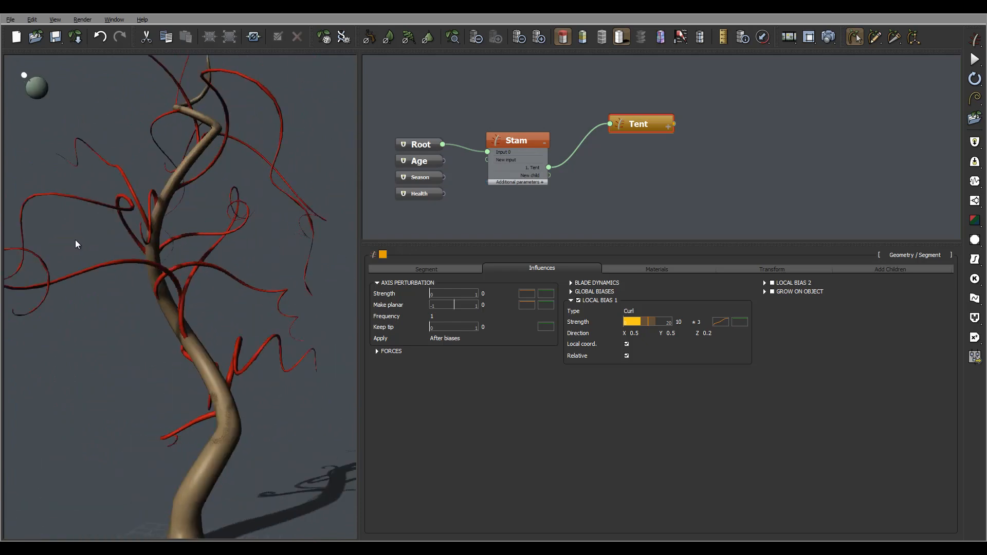
# Orbit the plant to inspect the coils, return to Tent's Segment settings, and orbit again
pyautogui.moveTo(75, 244); pyautogui.dragTo(296, 269)
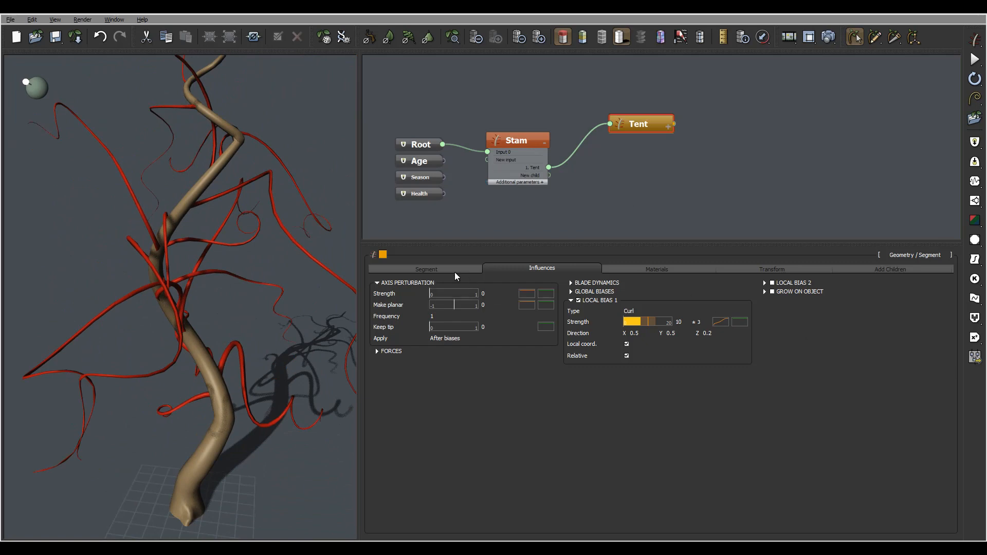
pyautogui.click(426, 268)
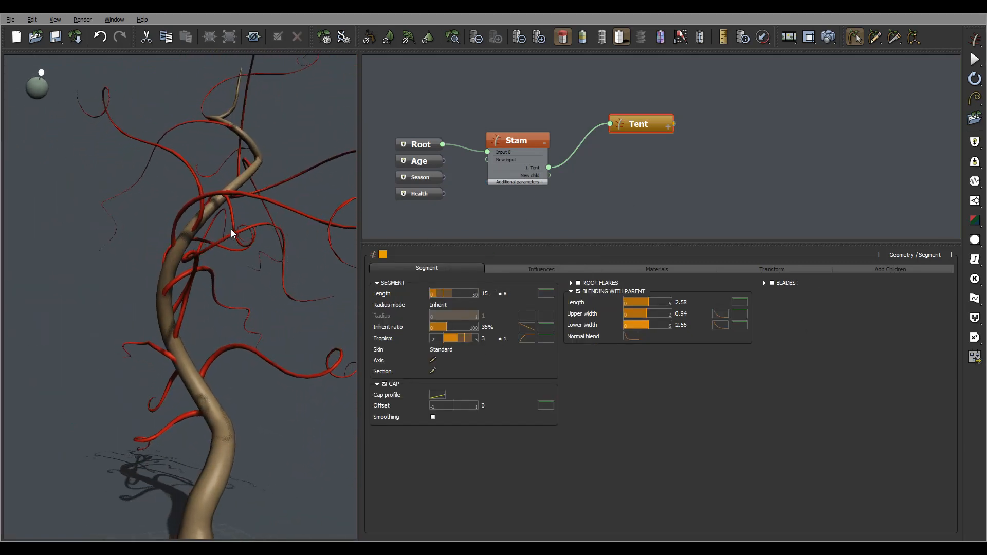
pyautogui.moveTo(233, 233); pyautogui.dragTo(186, 252)
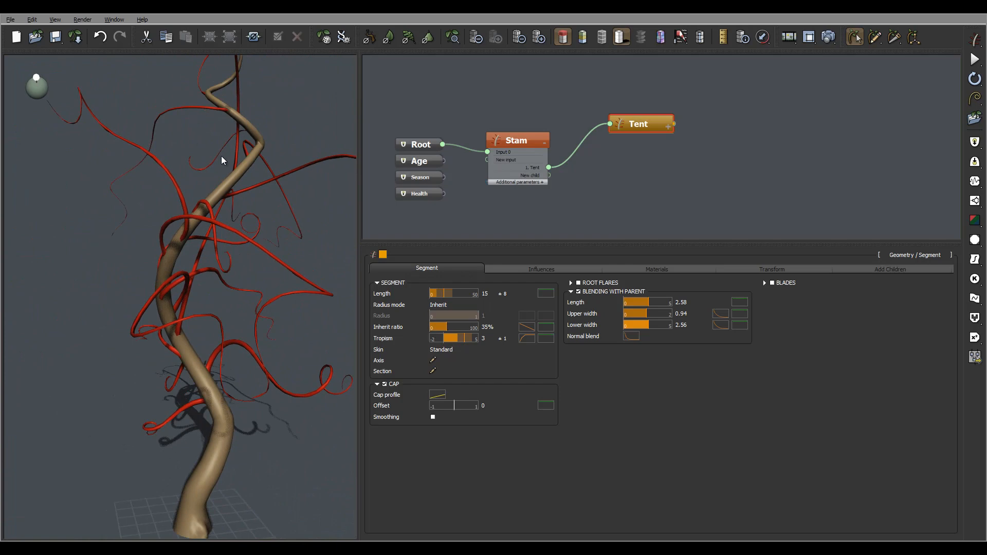
pyautogui.moveTo(220, 160); pyautogui.dragTo(252, 263)
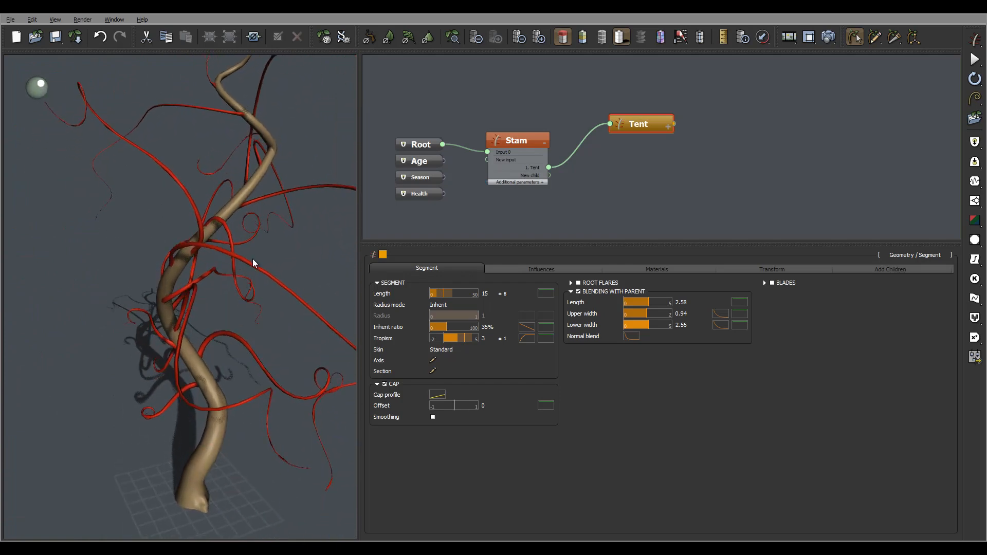